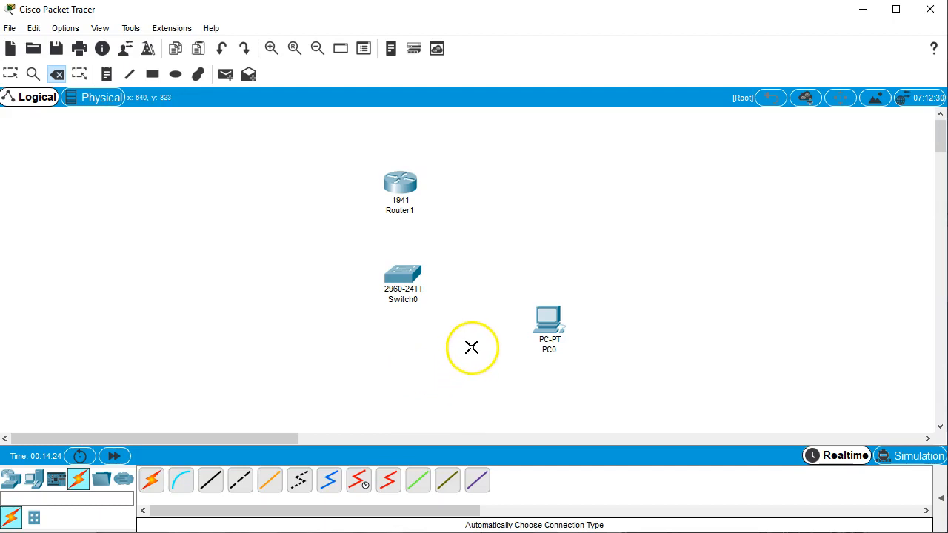
{"action": "mouse_move", "coordinate": [469, 307]}
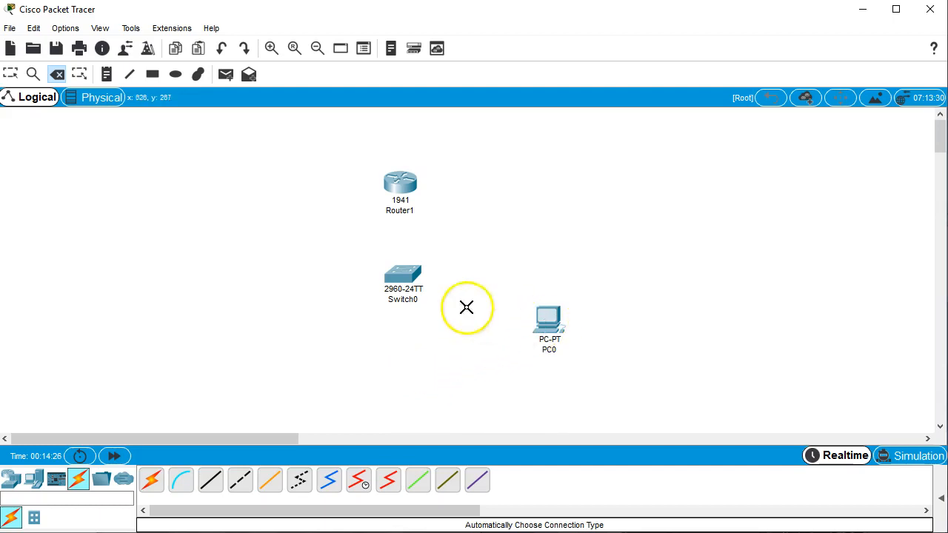
{"action": "mouse_move", "coordinate": [397, 262]}
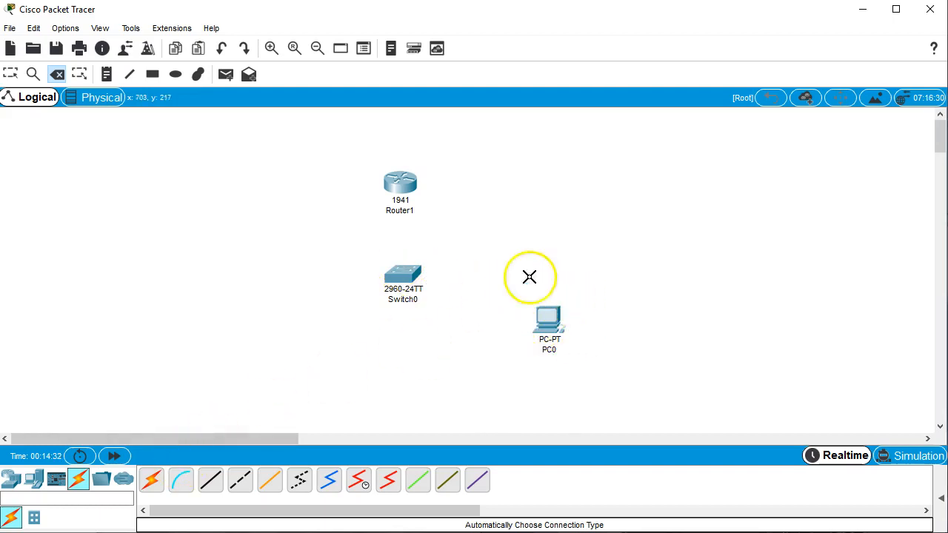
Run a console cable from PC0's RS 232 port to Router1's Console port.
{"action": "left_click", "coordinate": [181, 477]}
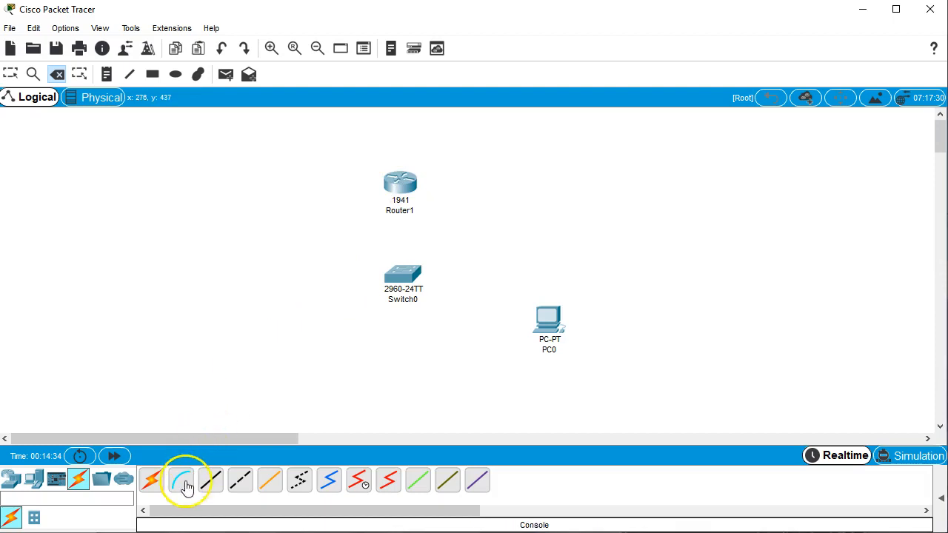
{"action": "left_click", "coordinate": [181, 480]}
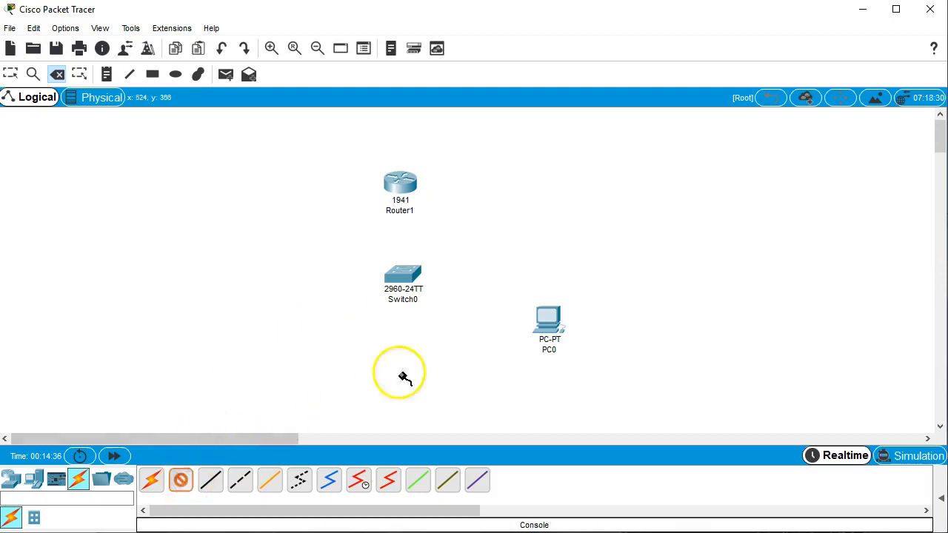
{"action": "left_click", "coordinate": [548, 318]}
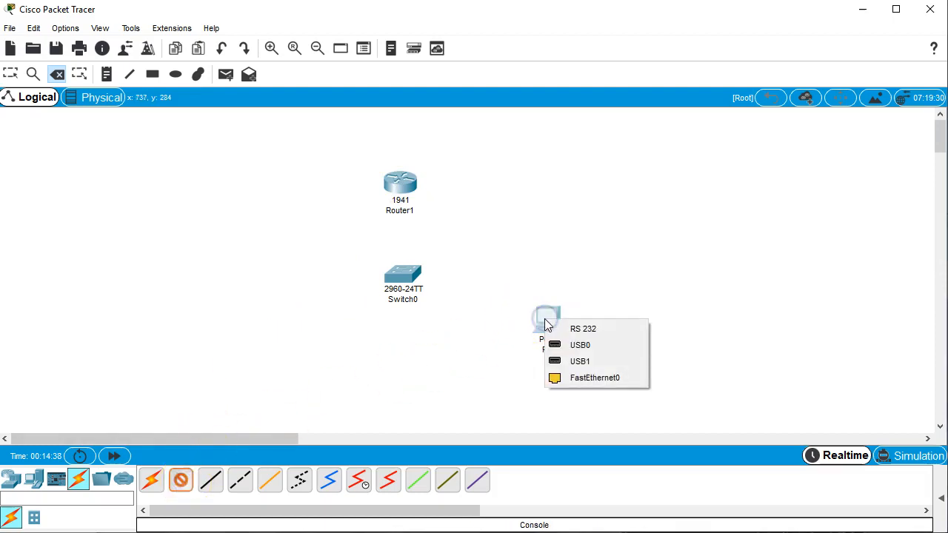
{"action": "mouse_move", "coordinate": [583, 329]}
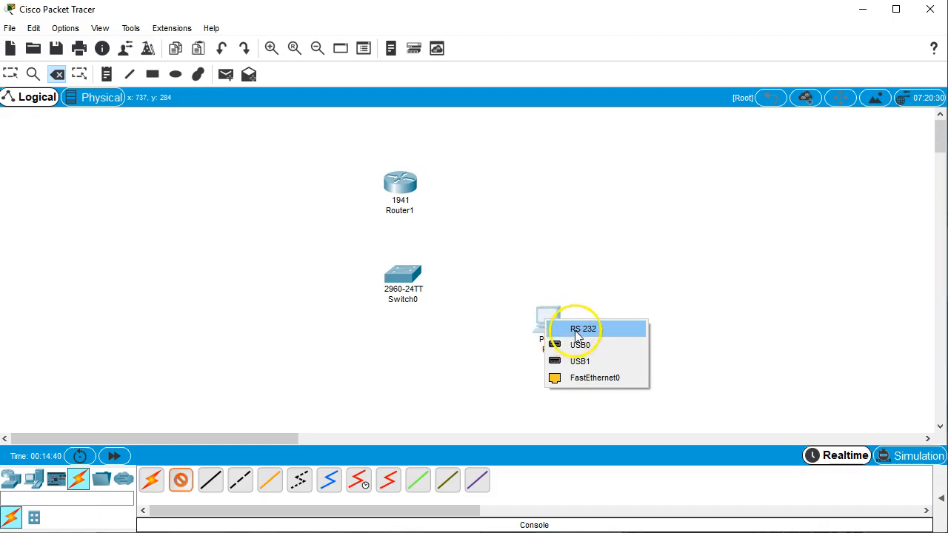
{"action": "mouse_move", "coordinate": [606, 332]}
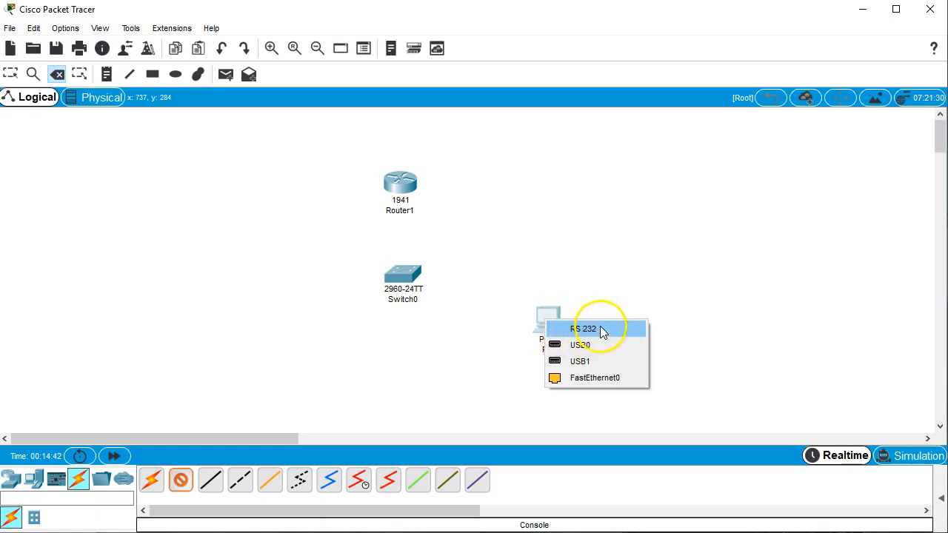
{"action": "mouse_move", "coordinate": [587, 335]}
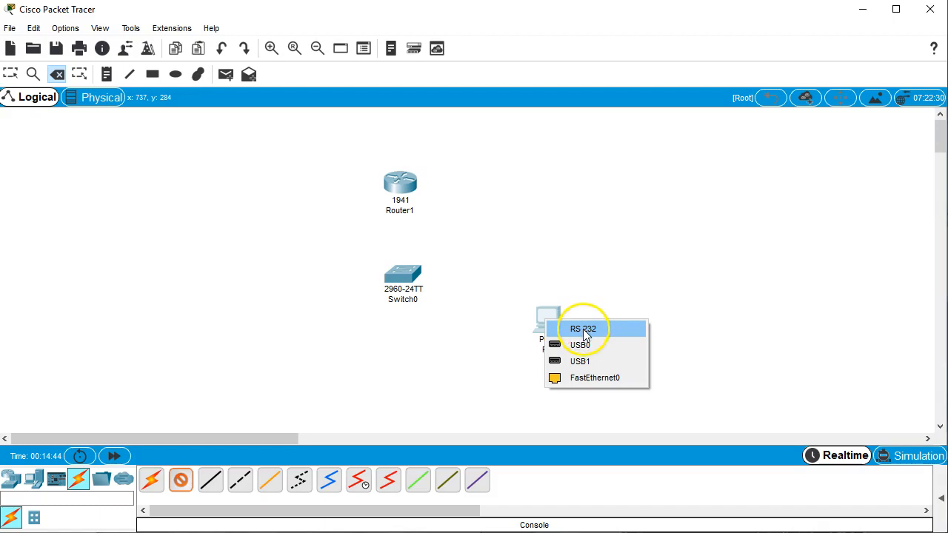
{"action": "mouse_move", "coordinate": [594, 389]}
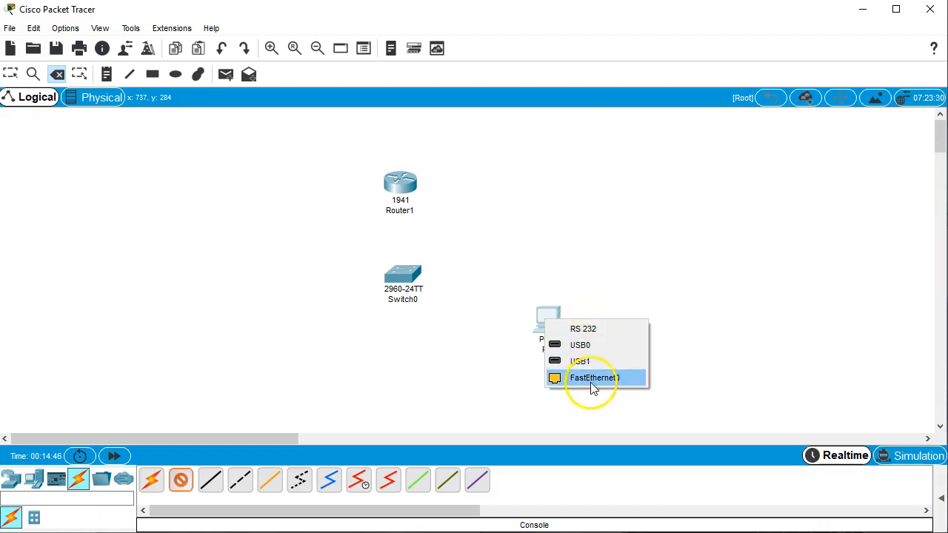
{"action": "mouse_move", "coordinate": [589, 329]}
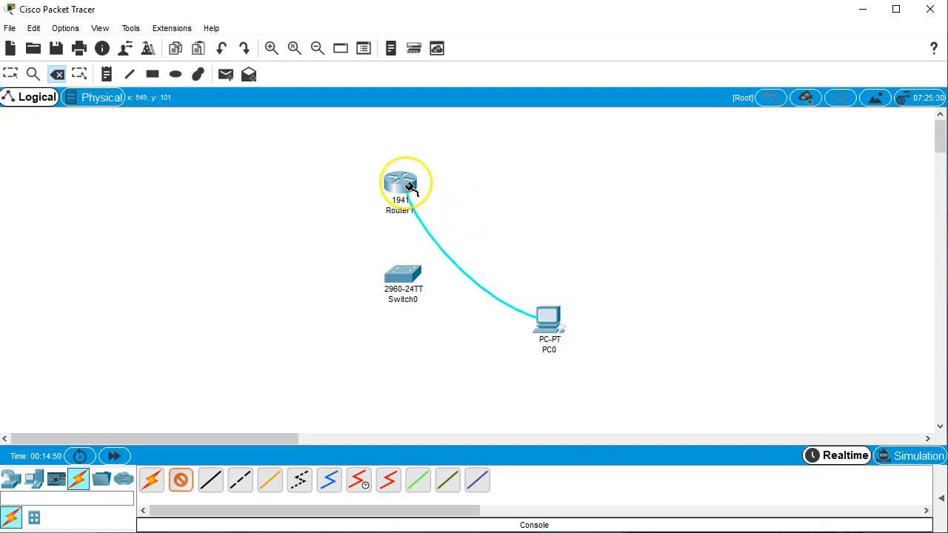
{"action": "left_click", "coordinate": [406, 186]}
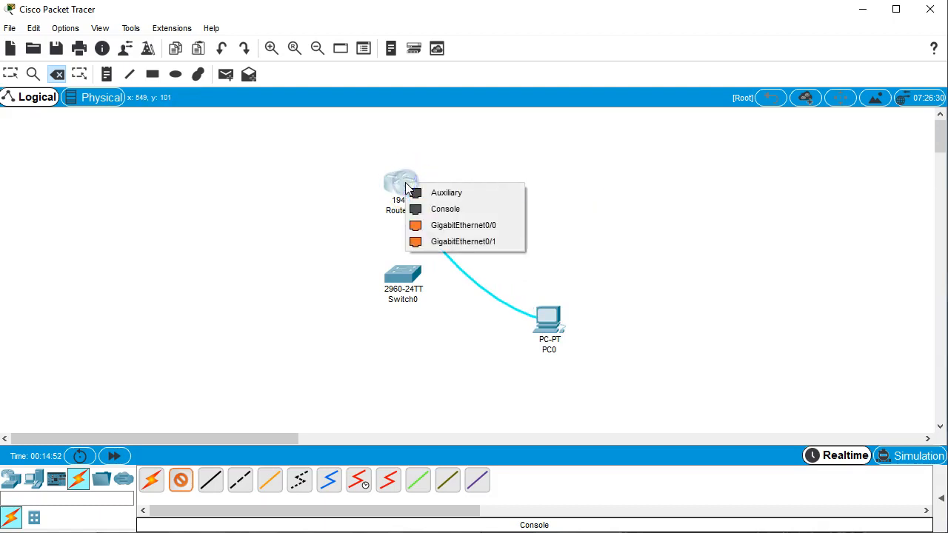
{"action": "mouse_move", "coordinate": [444, 215]}
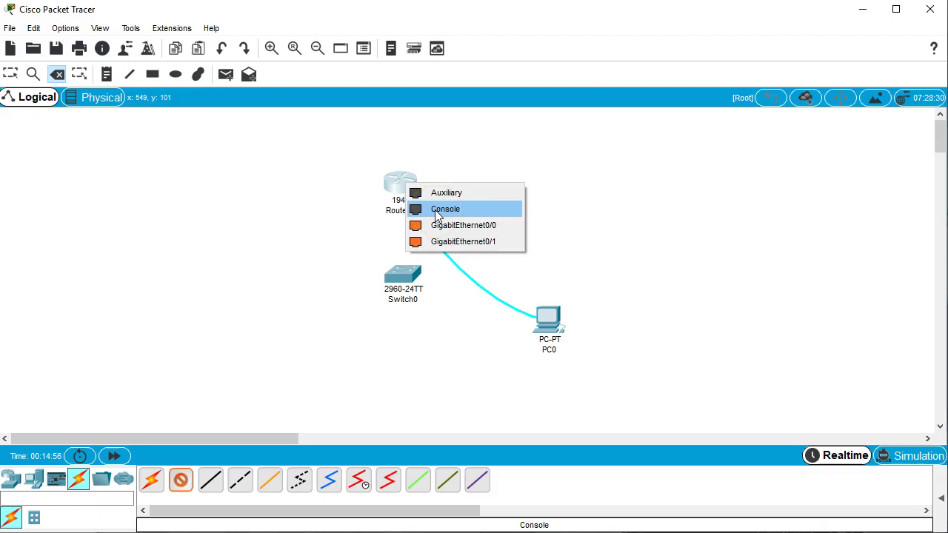
{"action": "left_click", "coordinate": [446, 209]}
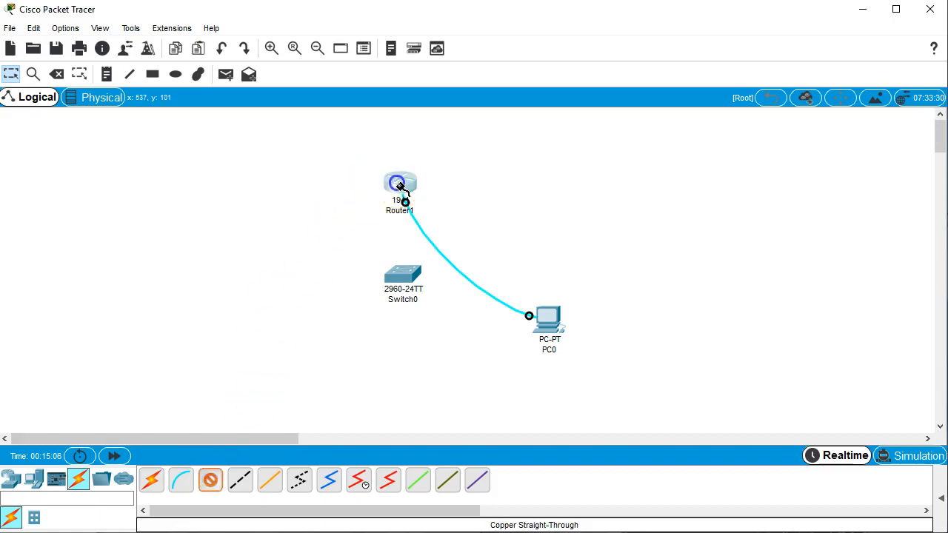
Link Router1 GigabitEthernet0/0 to Switch0 GigabitEthernet0/1 with straight-through copper.
{"action": "left_click", "coordinate": [400, 184]}
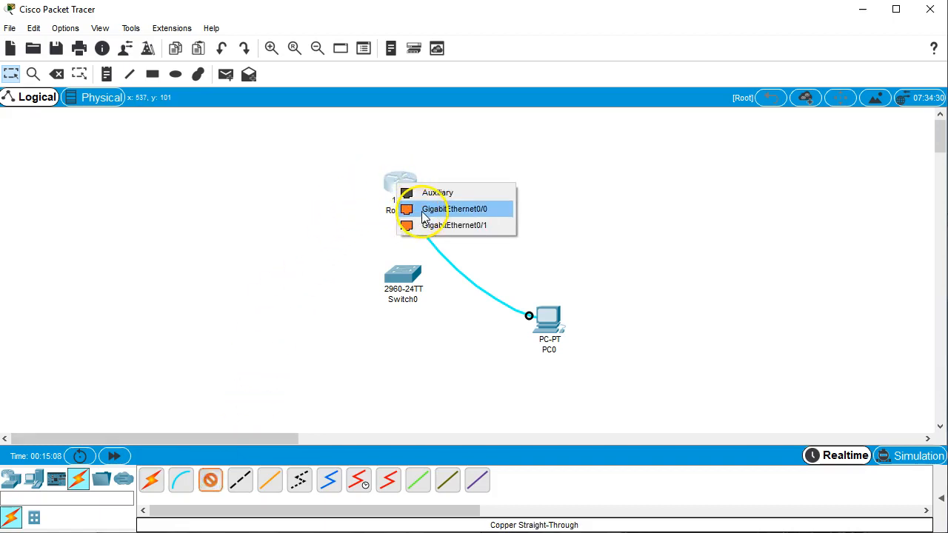
{"action": "left_click", "coordinate": [447, 207]}
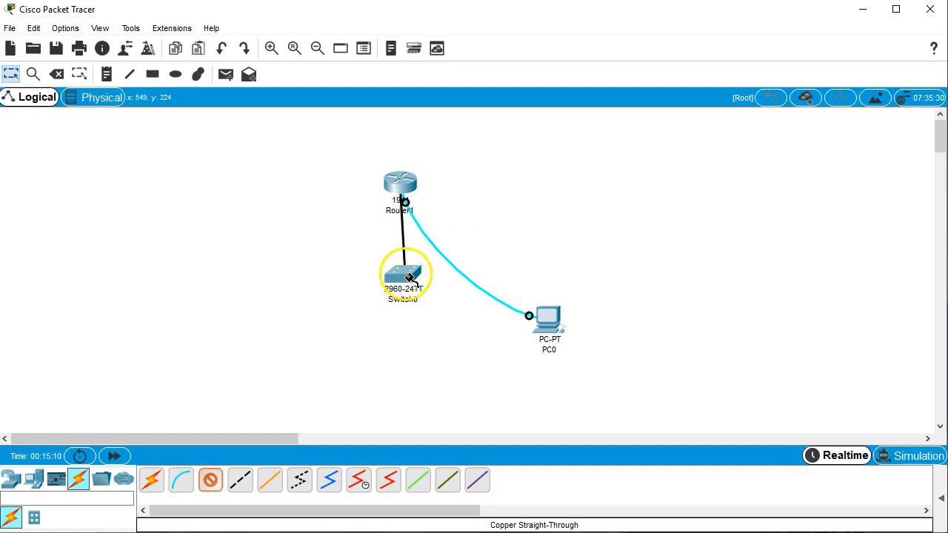
{"action": "left_click", "coordinate": [403, 274]}
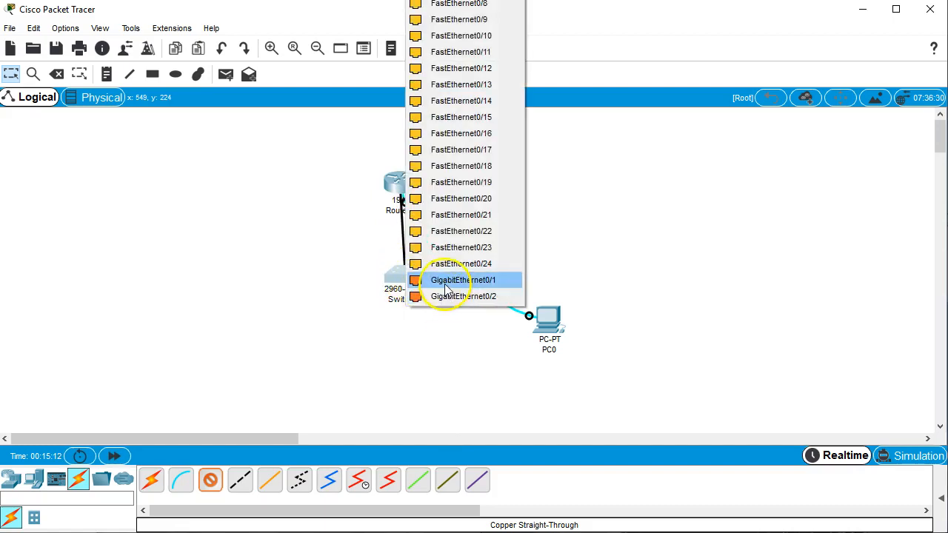
{"action": "left_click", "coordinate": [461, 280]}
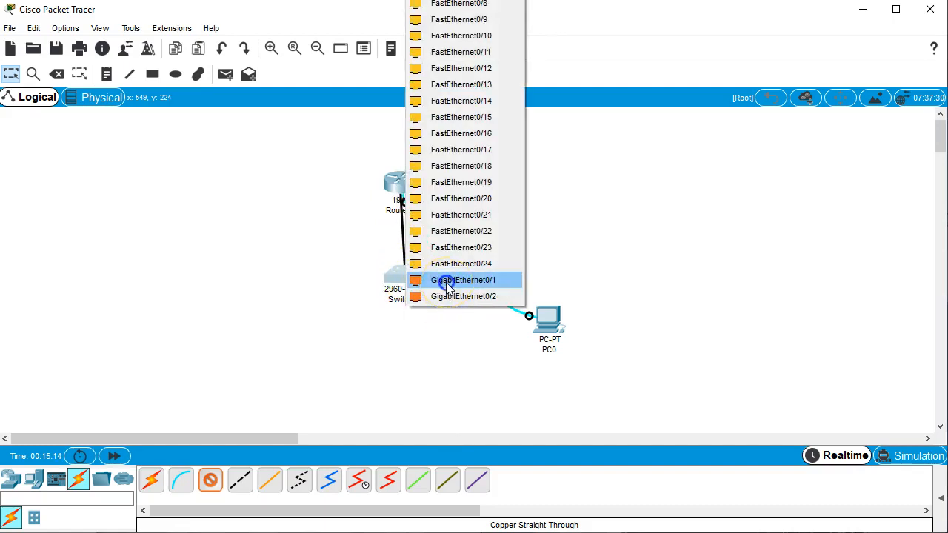
{"action": "left_click", "coordinate": [461, 280]}
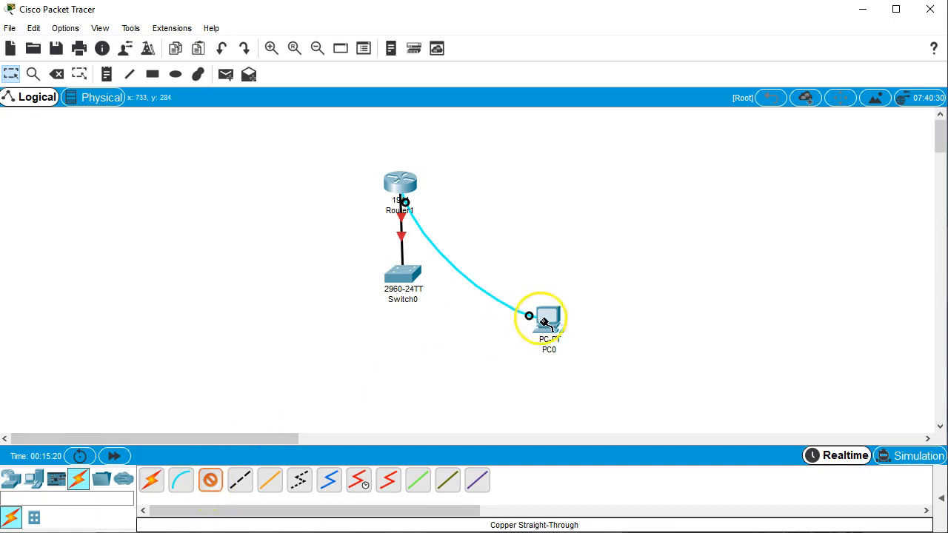
Link PC0 FastEthernet0 to Switch0 GigabitEthernet0/2 with straight-through copper.
{"action": "left_click", "coordinate": [545, 319]}
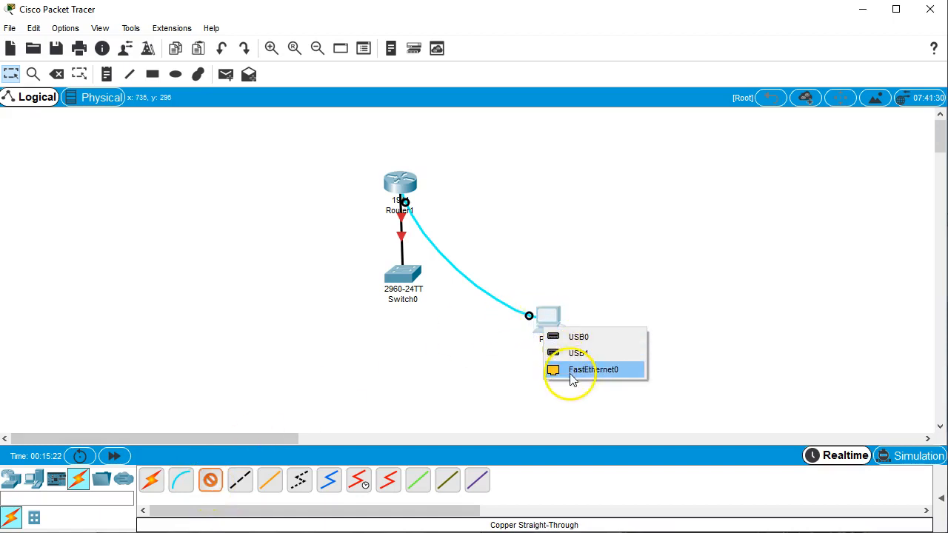
{"action": "left_click", "coordinate": [589, 370]}
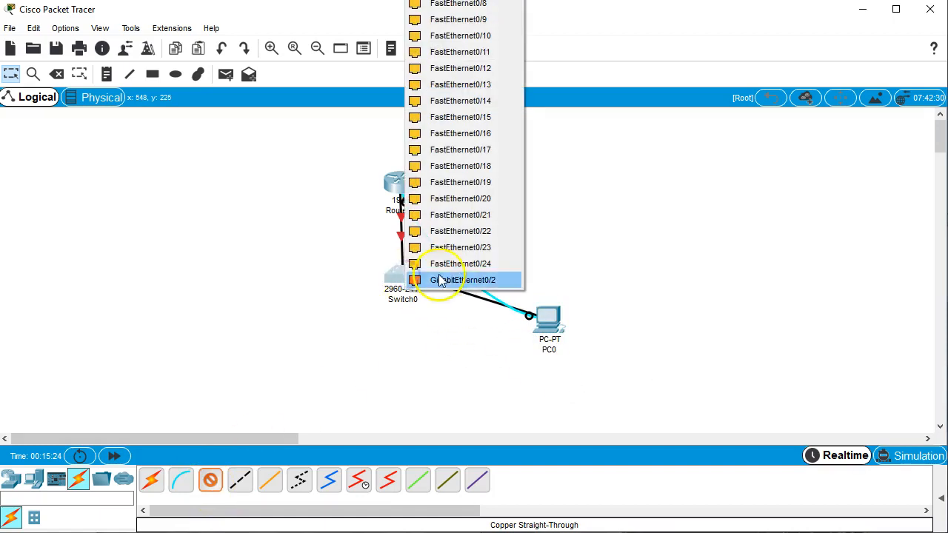
{"action": "left_click", "coordinate": [459, 280]}
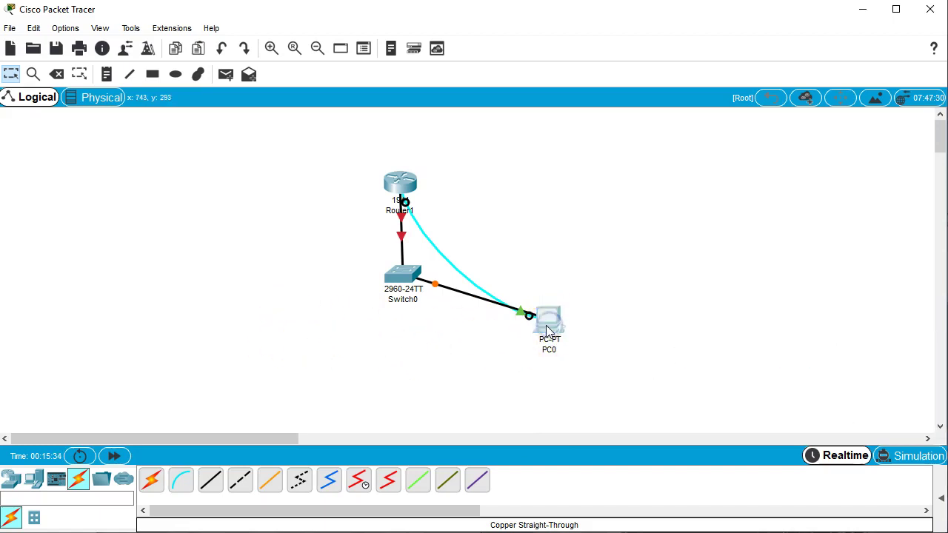
Launch PC0's Terminal from the Desktop, keeping 9600 baud, 8 data bits, no parity, 1 stop bit.
{"action": "double_click", "coordinate": [547, 320]}
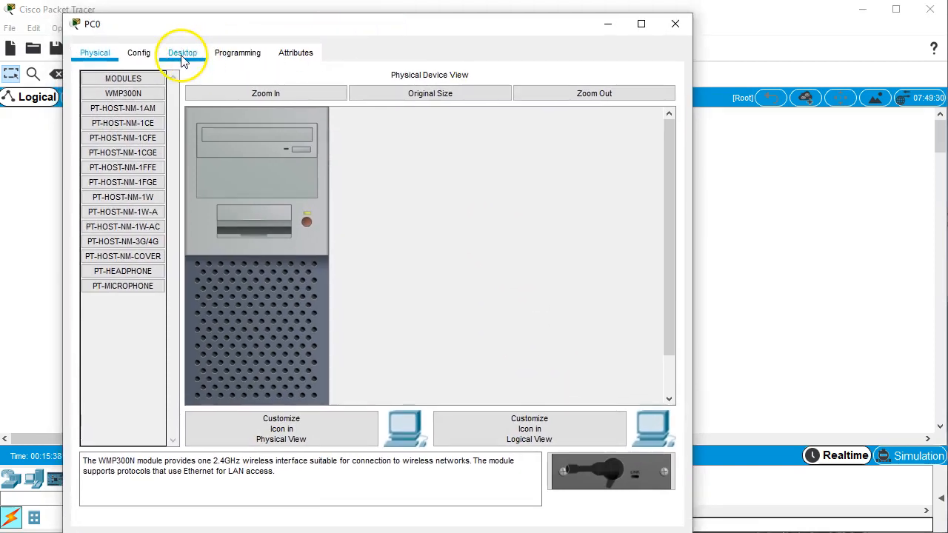
{"action": "left_click", "coordinate": [180, 53]}
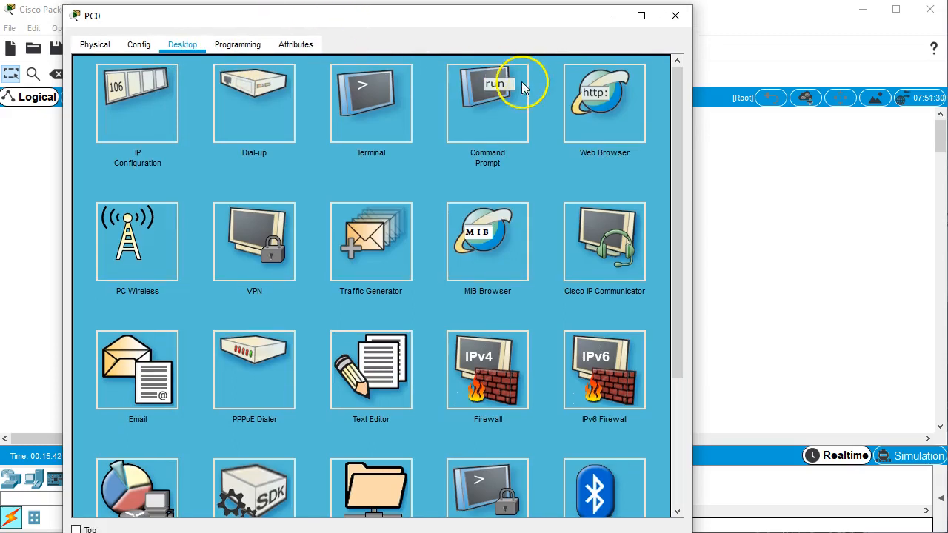
{"action": "mouse_move", "coordinate": [370, 103]}
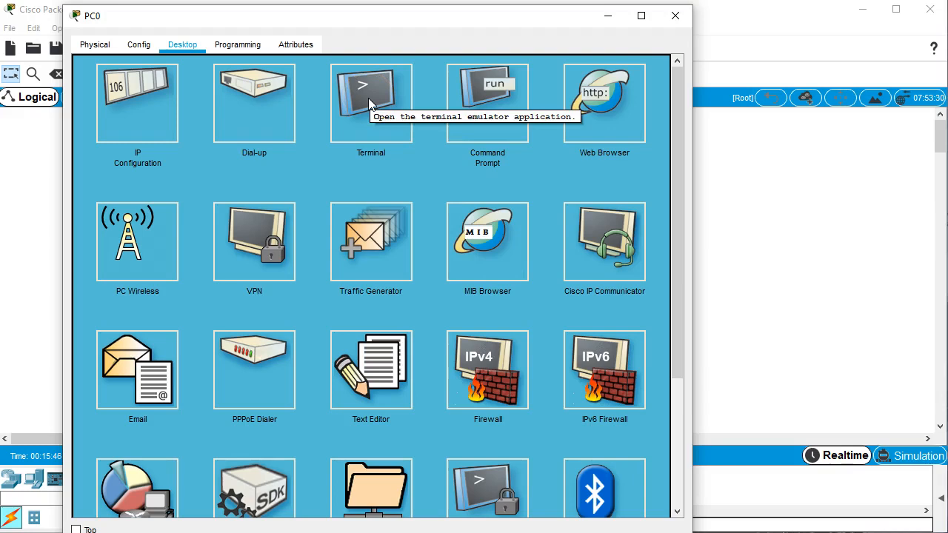
{"action": "left_click", "coordinate": [371, 102]}
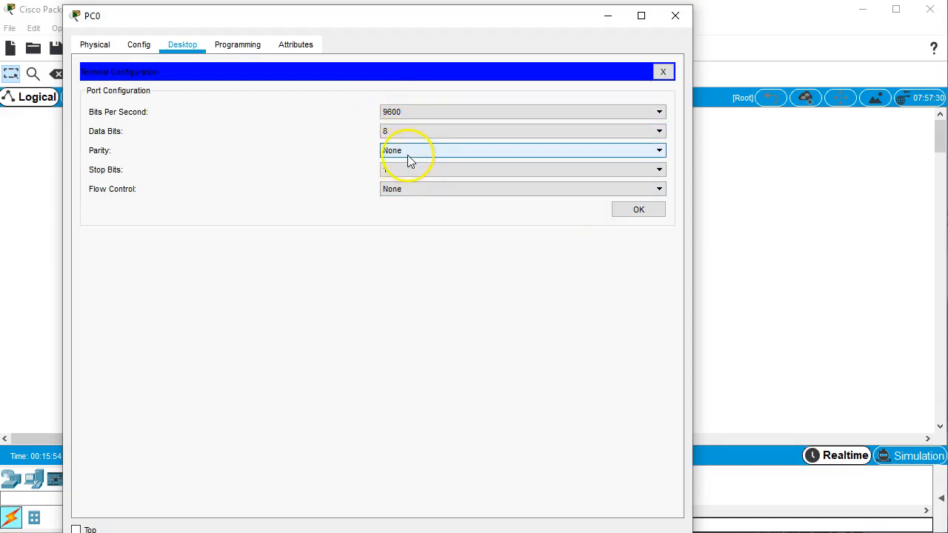
{"action": "mouse_move", "coordinate": [397, 195]}
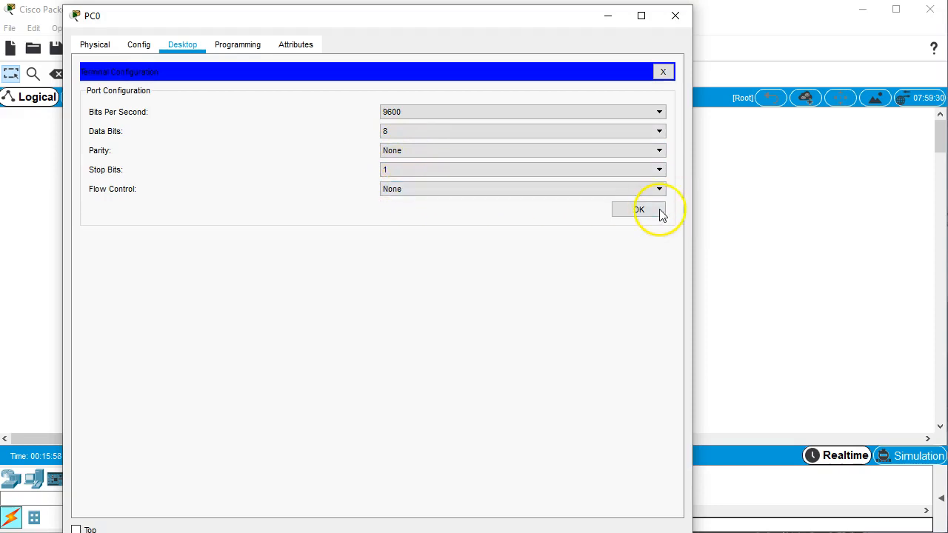
{"action": "left_click", "coordinate": [639, 211]}
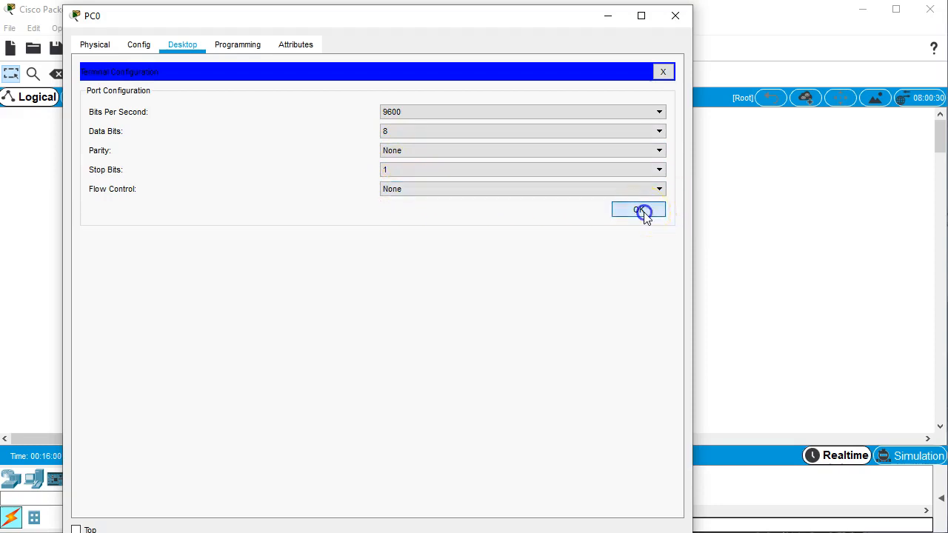
Answer no to the initial configuration dialog and enter privileged EXEC mode with enable.
{"action": "left_click", "coordinate": [638, 211]}
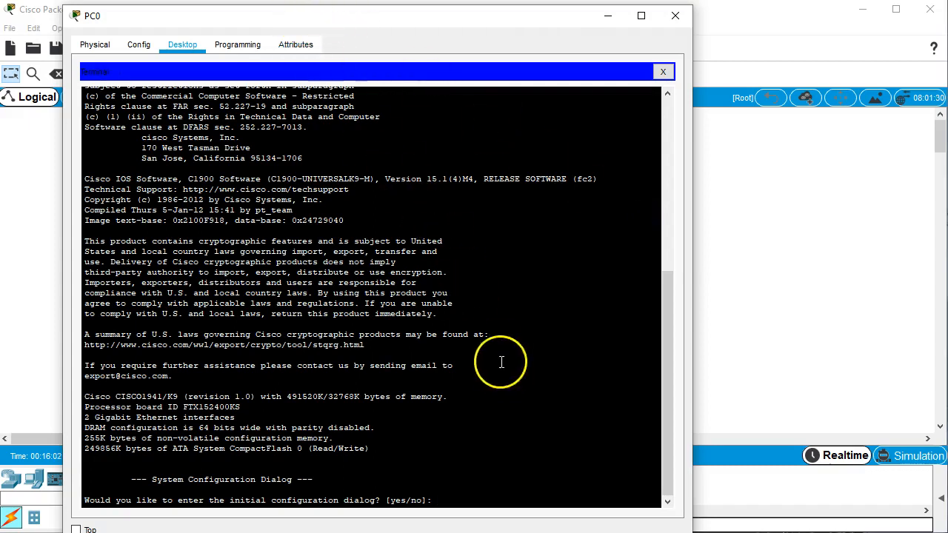
{"action": "mouse_move", "coordinate": [525, 354]}
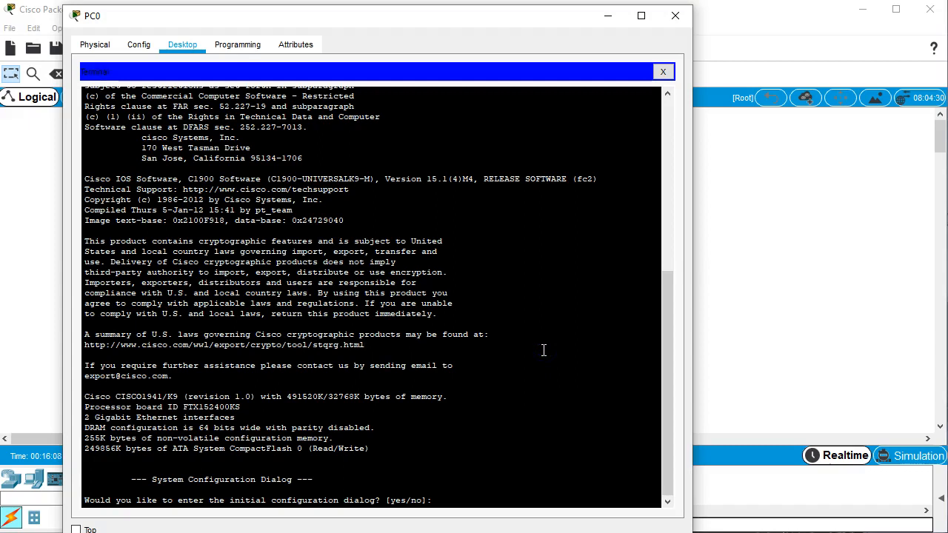
{"action": "type", "text": "no"}
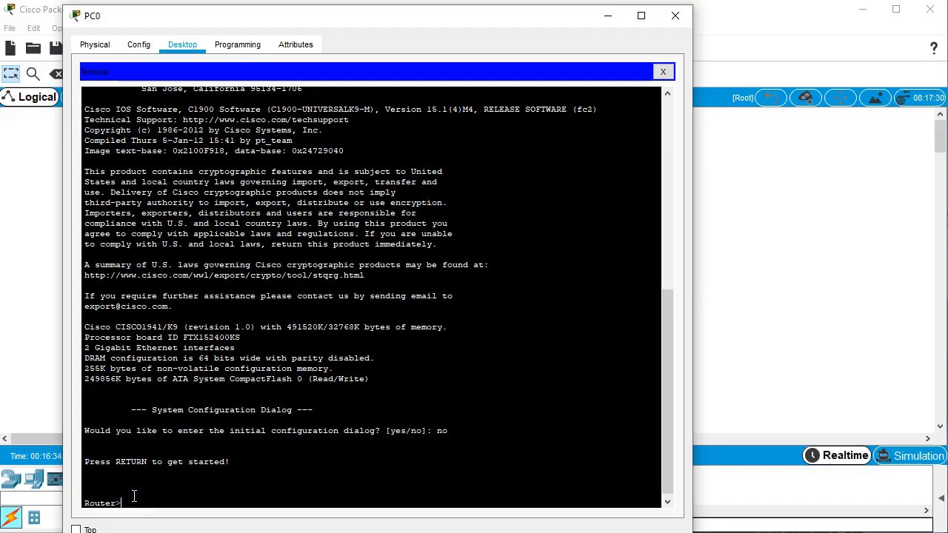
{"action": "type", "text": "enable"}
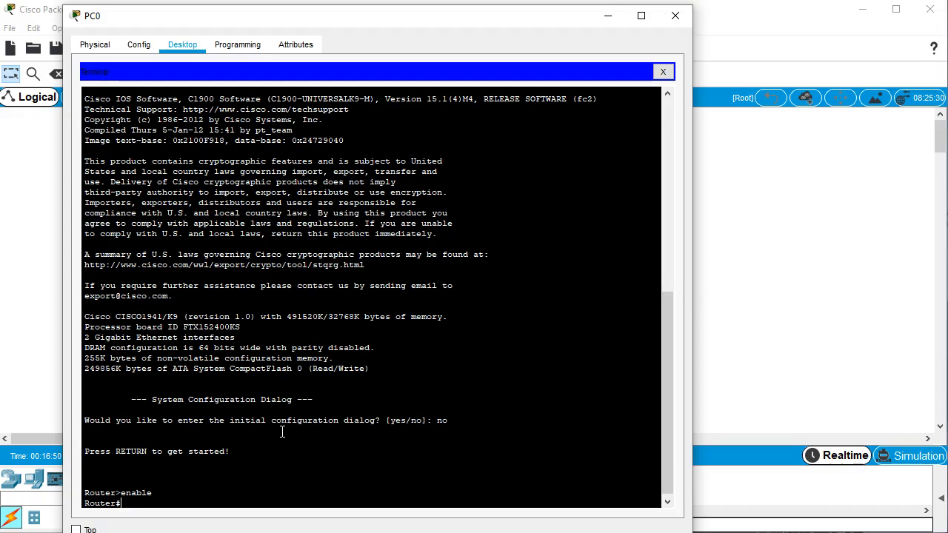
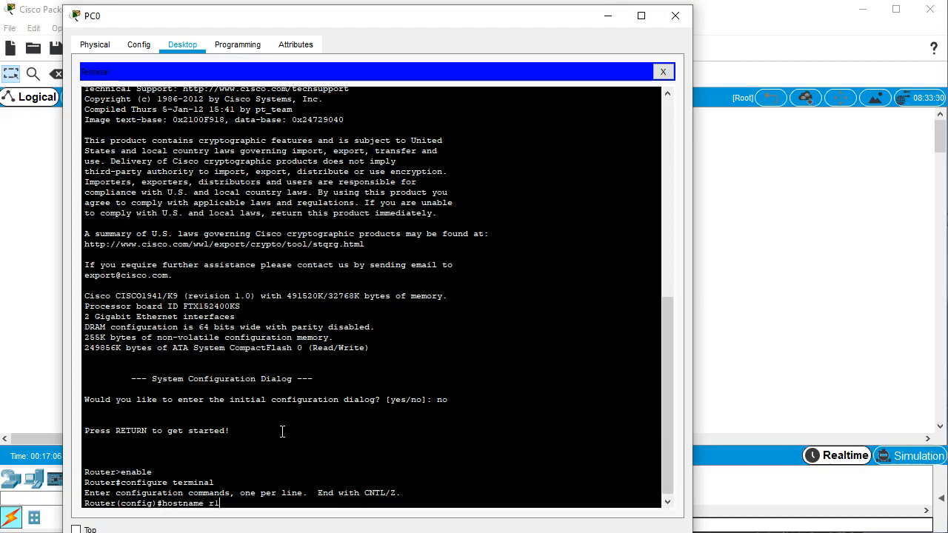
Enter global configuration mode and set the hostname to r1.
{"action": "key", "text": "Return"}
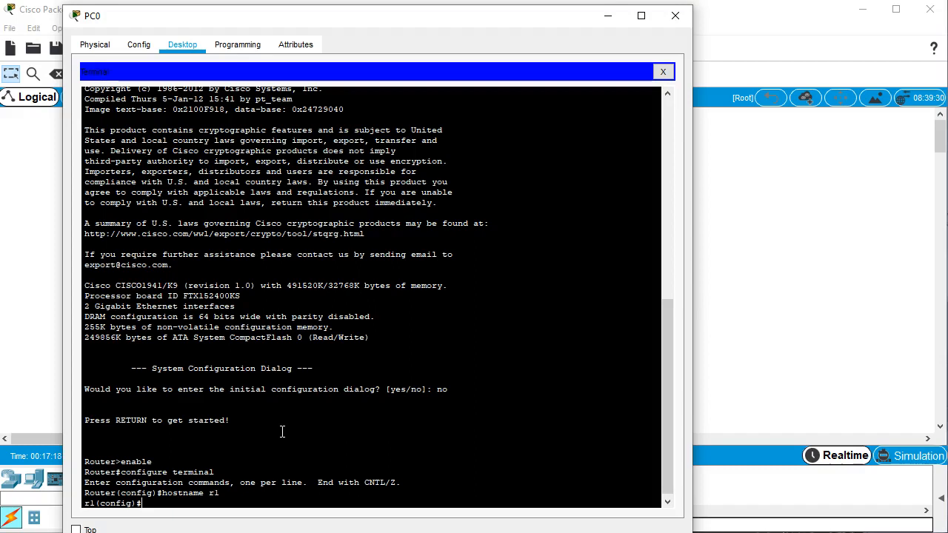
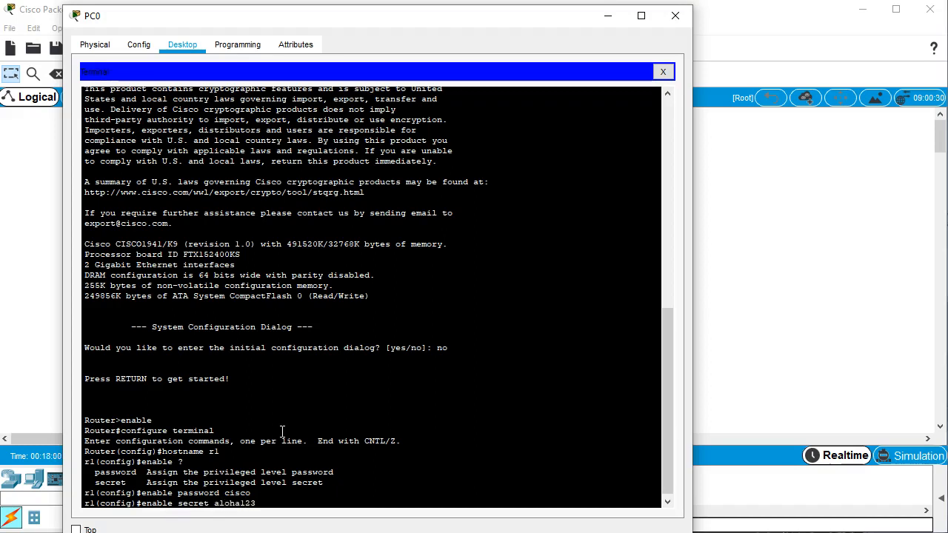
{"action": "key", "text": "enter"}
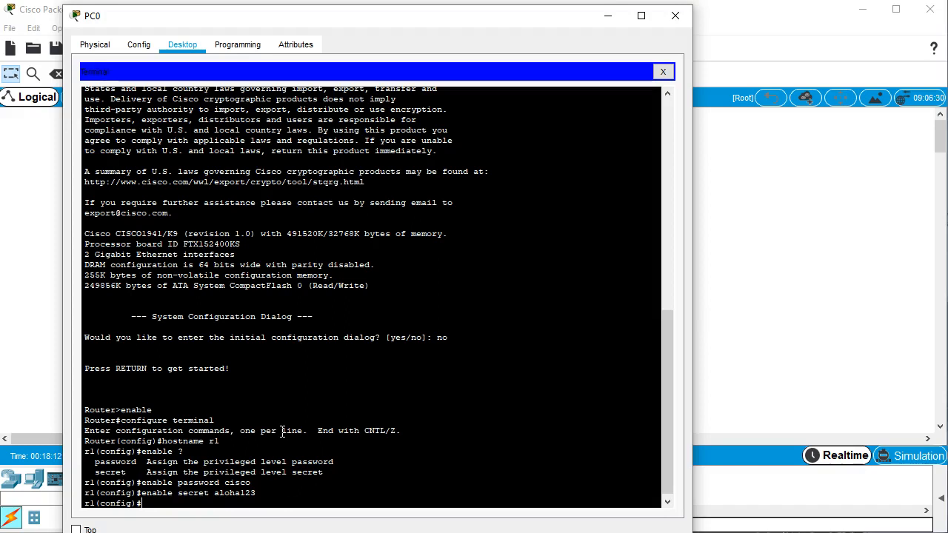
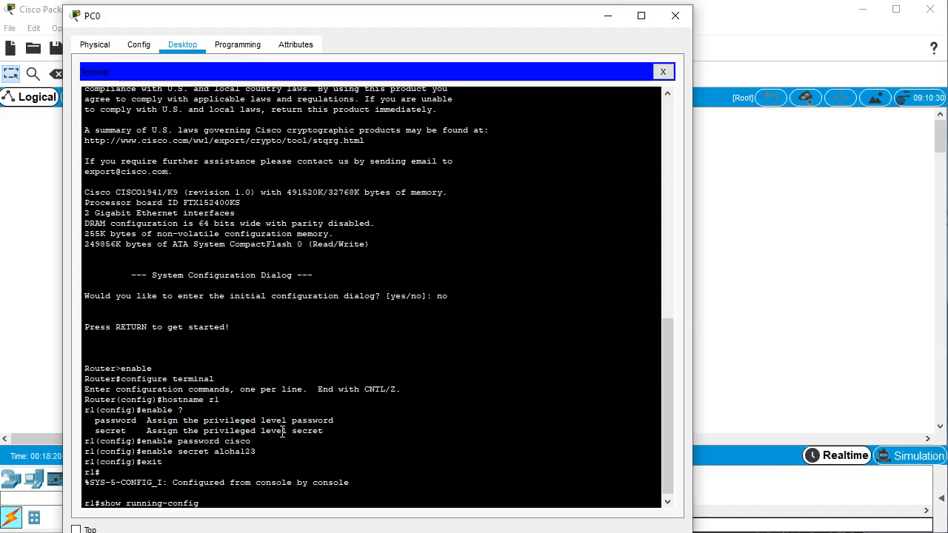
{"action": "key", "text": "Return"}
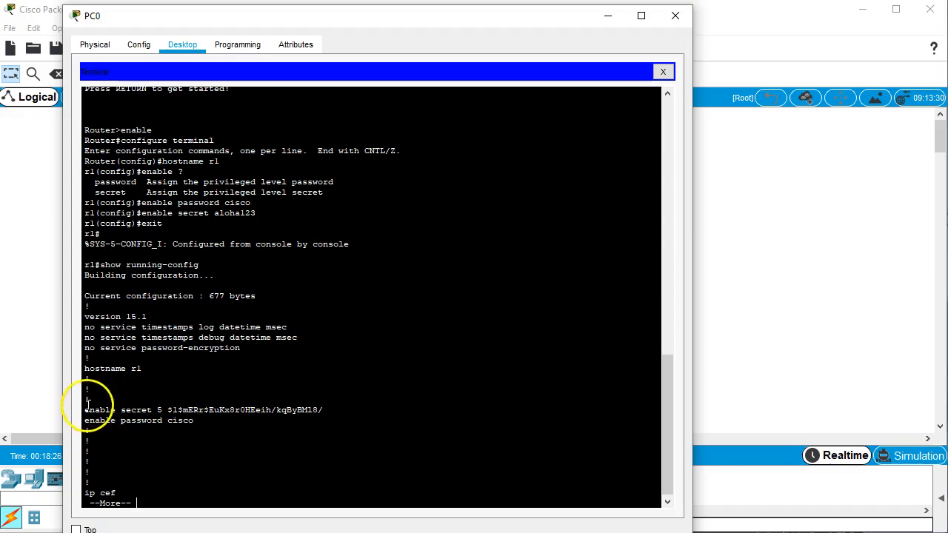
{"action": "left_click_drag", "start_coordinate": [84, 409], "coordinate": [326, 421]}
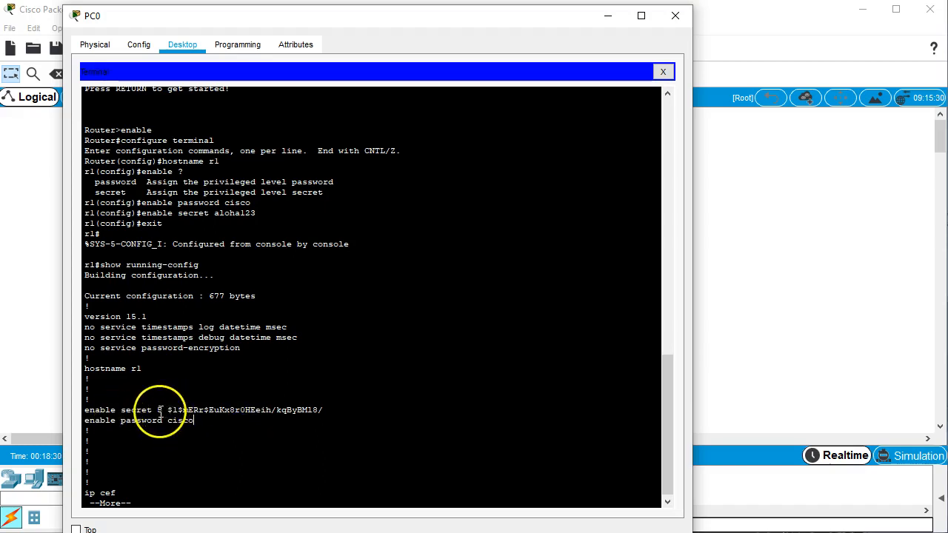
{"action": "left_click_drag", "start_coordinate": [166, 409], "coordinate": [280, 421]}
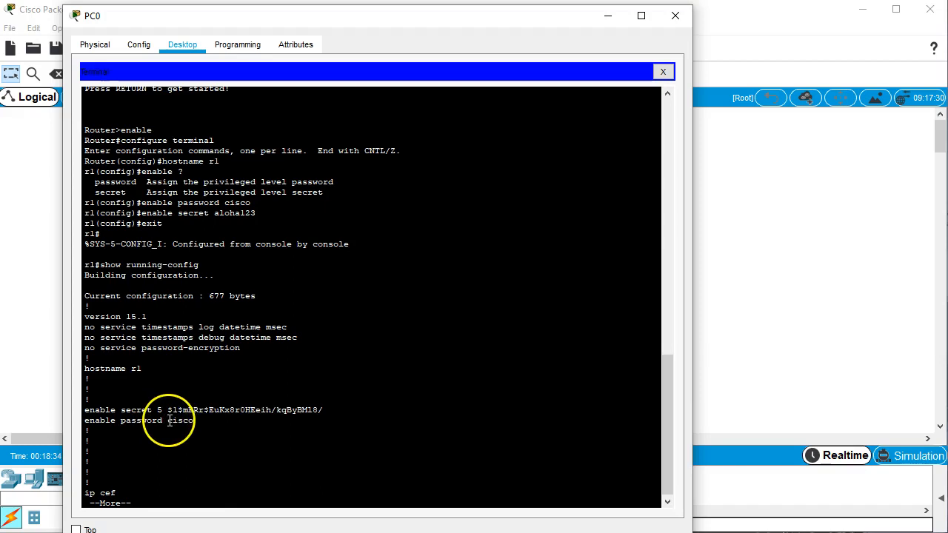
{"action": "mouse_move", "coordinate": [200, 421]}
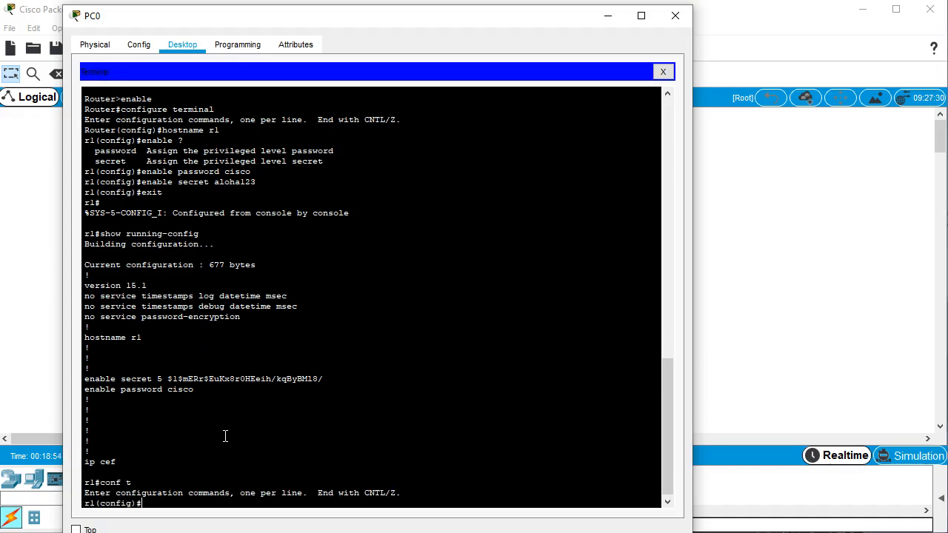
Enable service password-encryption and verify the type 7 enable password with do show run.
{"action": "type", "text": "service pass"}
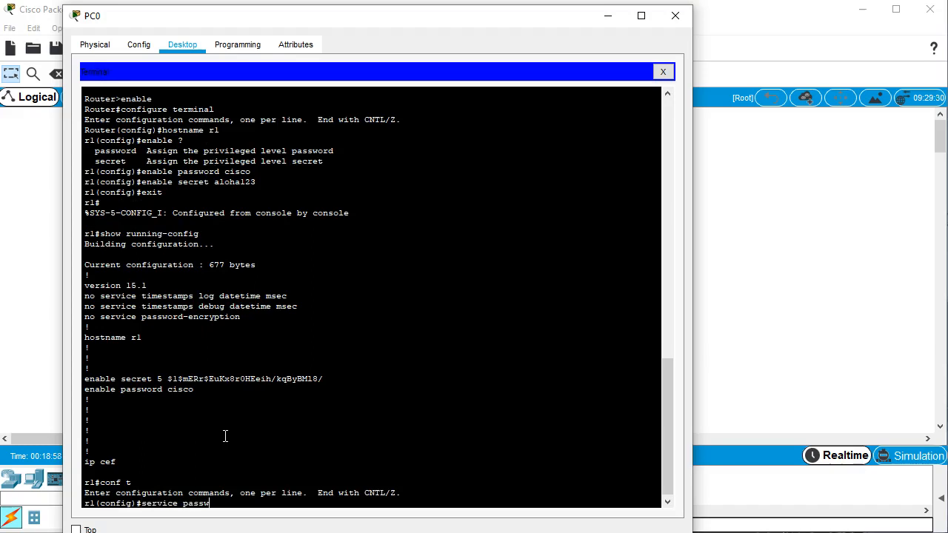
{"action": "type", "text": "word-encryption"}
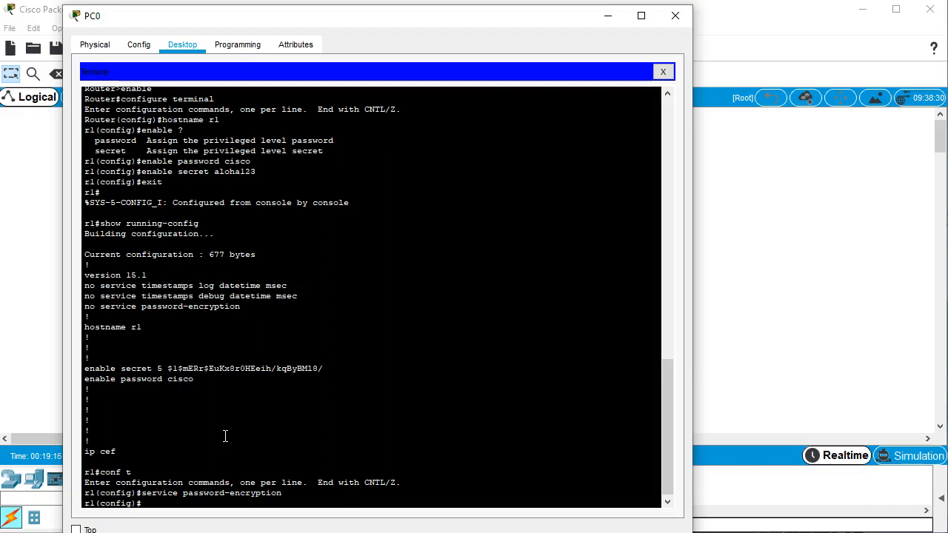
{"action": "type", "text": "do show"}
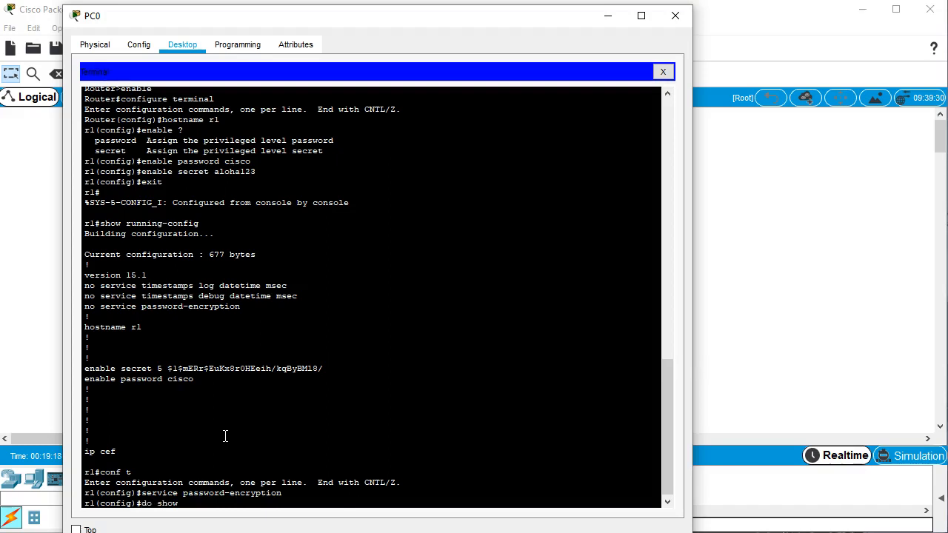
{"action": "type", "text": "run"}
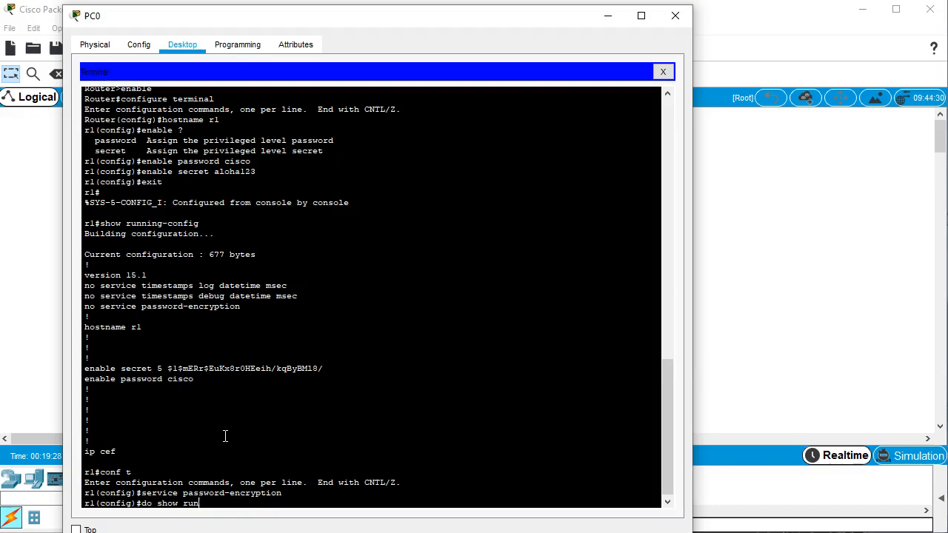
{"action": "key", "text": "Enter"}
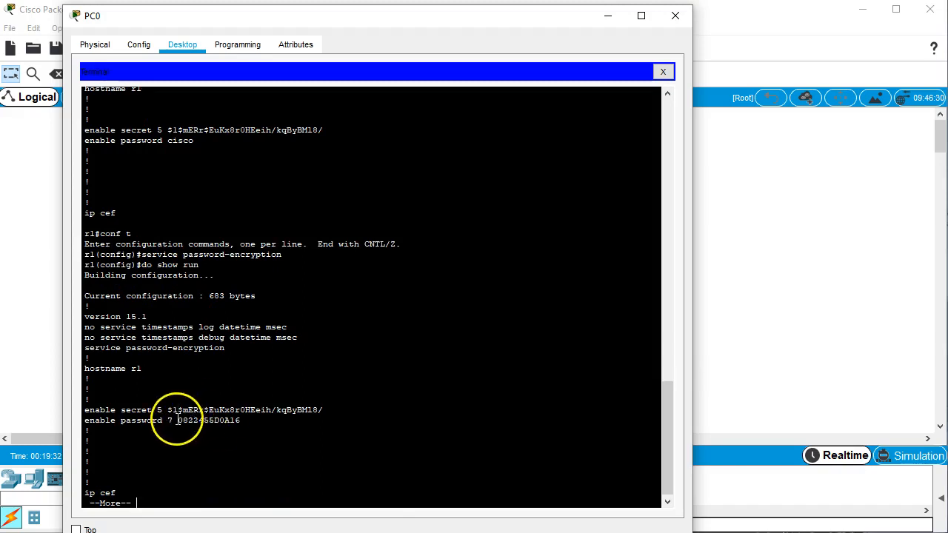
{"action": "double_click", "coordinate": [192, 421]}
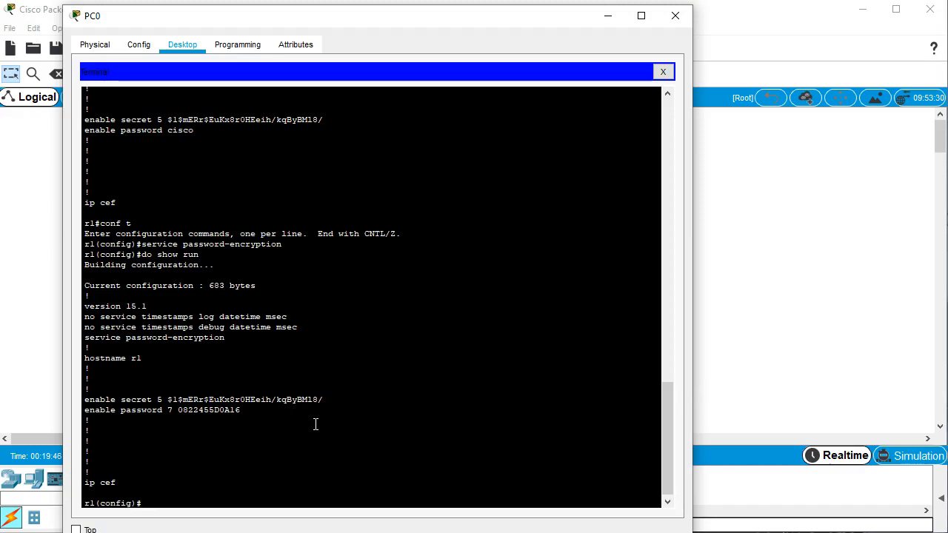
Set banner motd to No Unauthorized Access on r1.
{"action": "type", "text": "banner"}
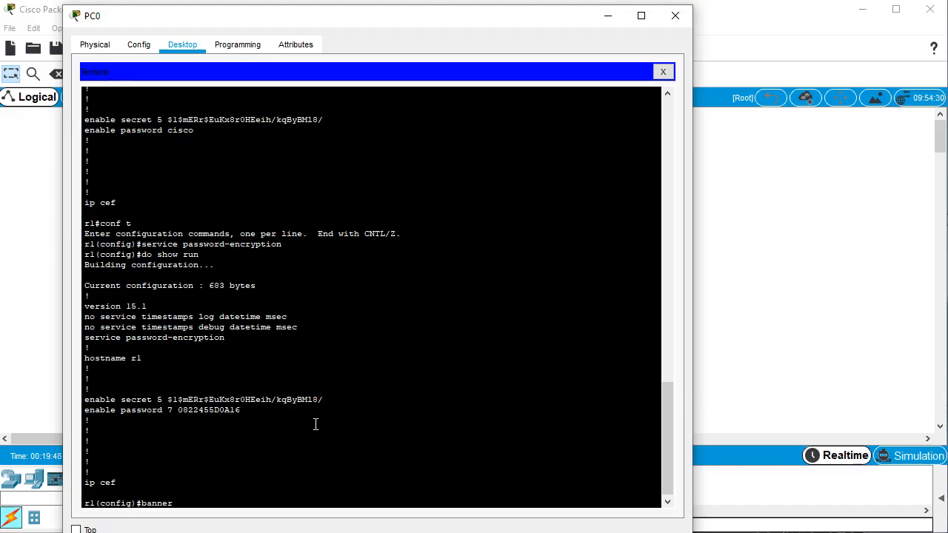
{"action": "type", "text": "motd"}
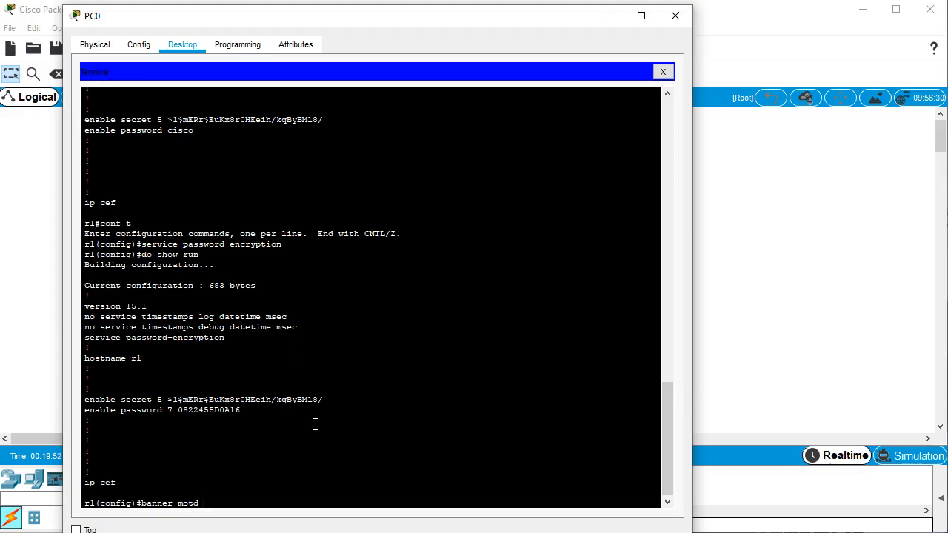
{"action": "type", "text": "$N"}
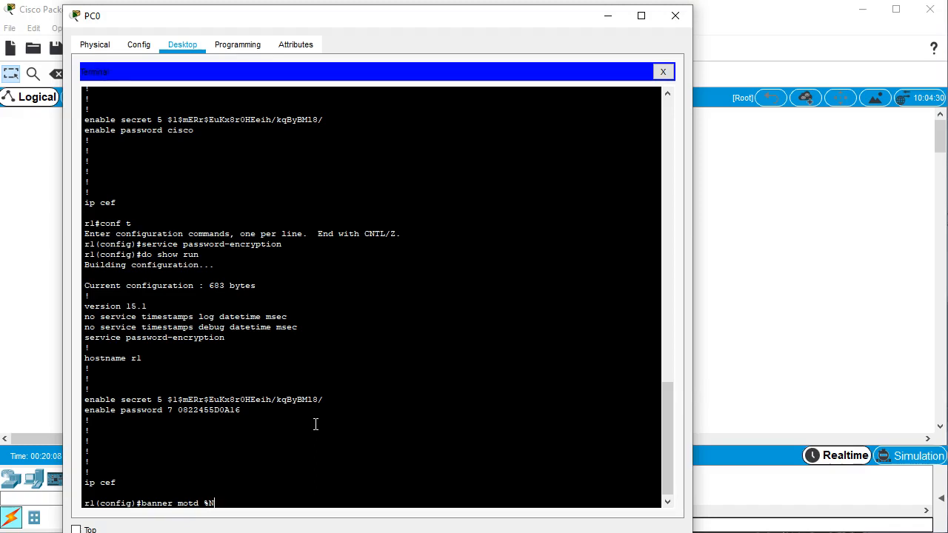
{"action": "type", "text": "o Unaut"}
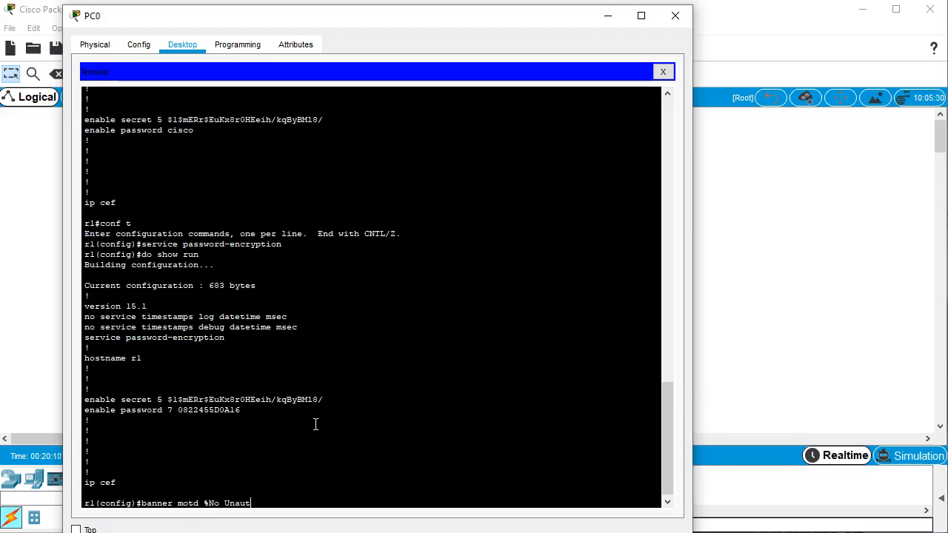
{"action": "type", "text": "horized Ac"}
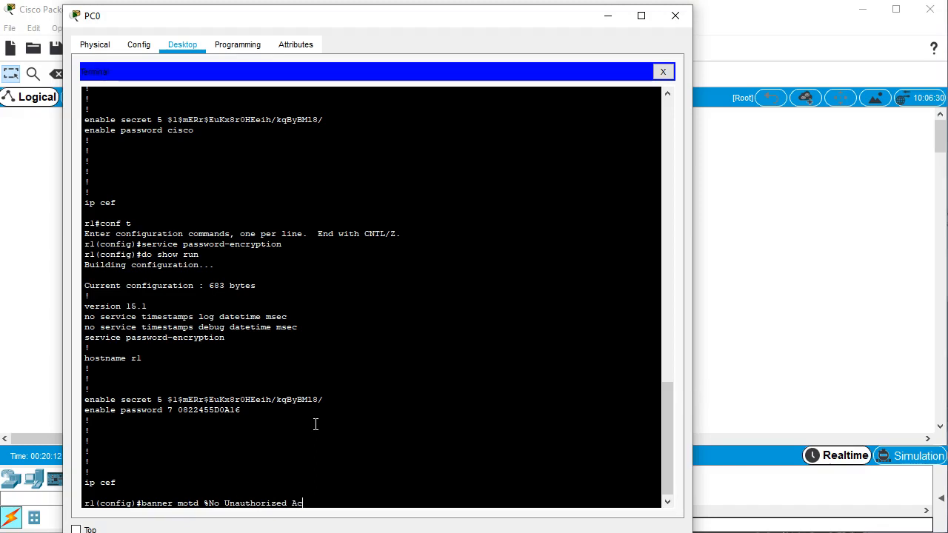
{"action": "type", "text": "cess%"}
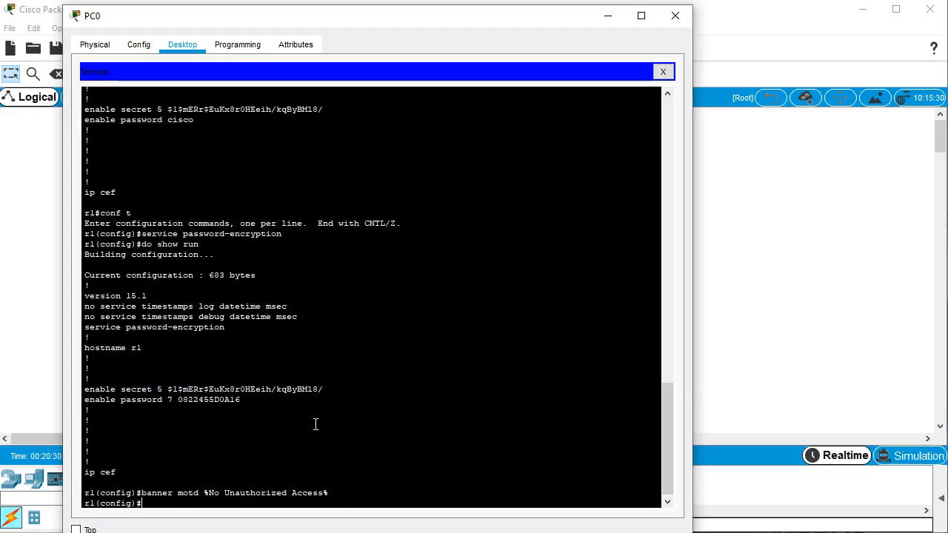
{"action": "type", "text": "line cons"}
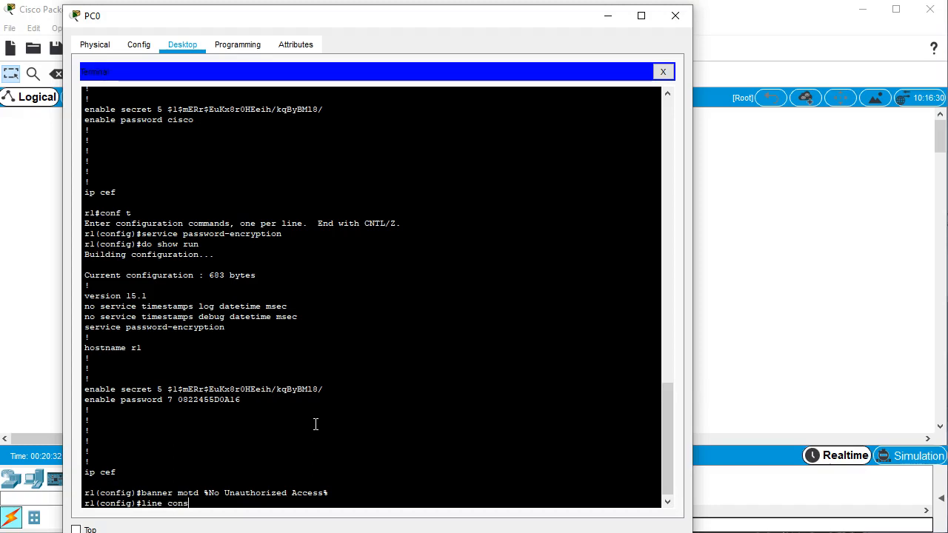
{"action": "key", "text": "Enter"}
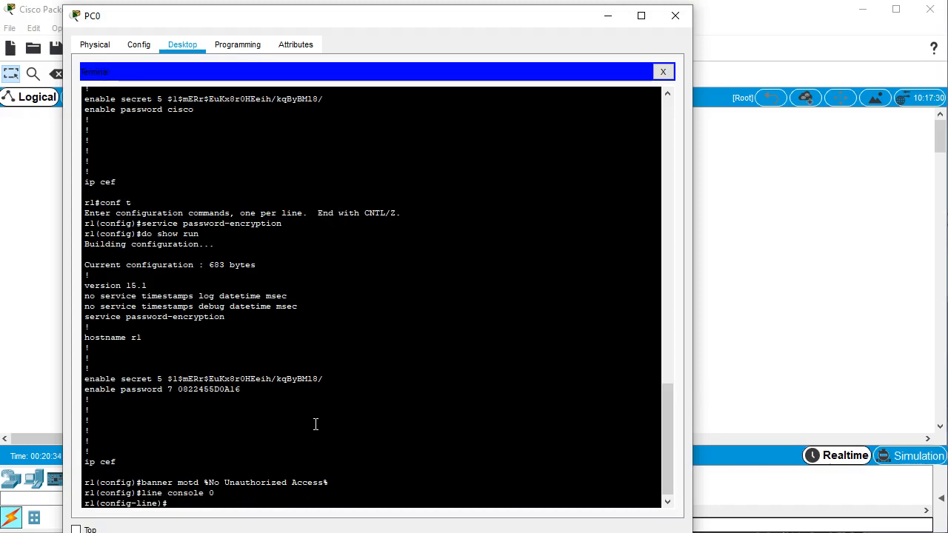
{"action": "type", "text": "password cisco"}
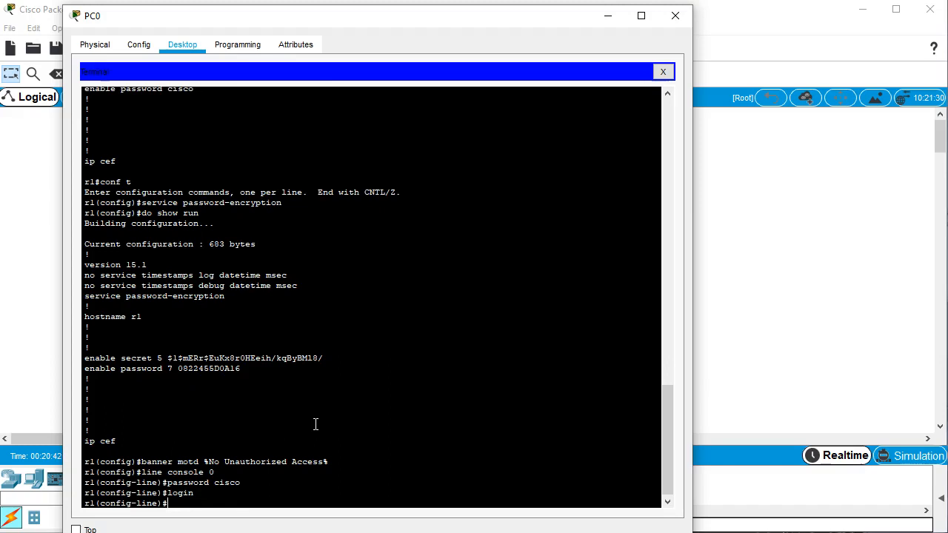
{"action": "type", "text": "exit"}
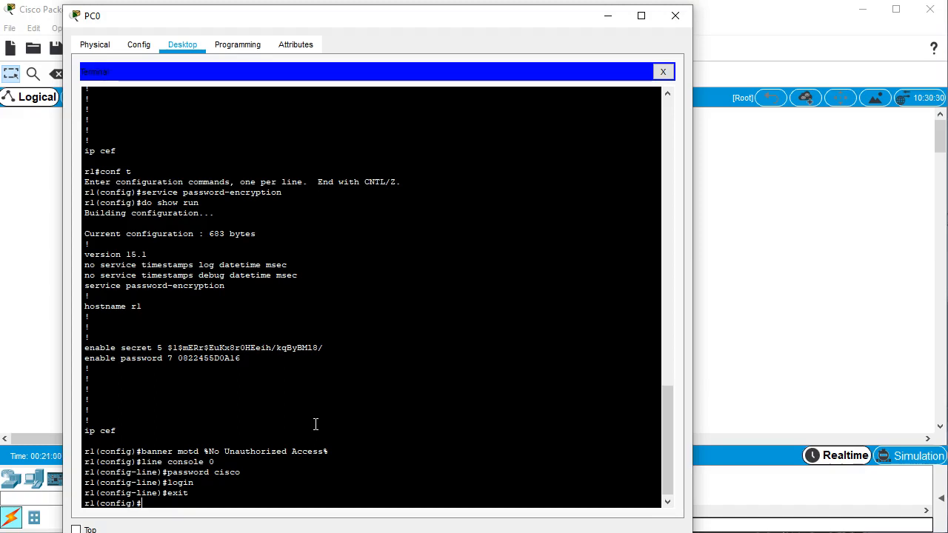
{"action": "type", "text": "line"}
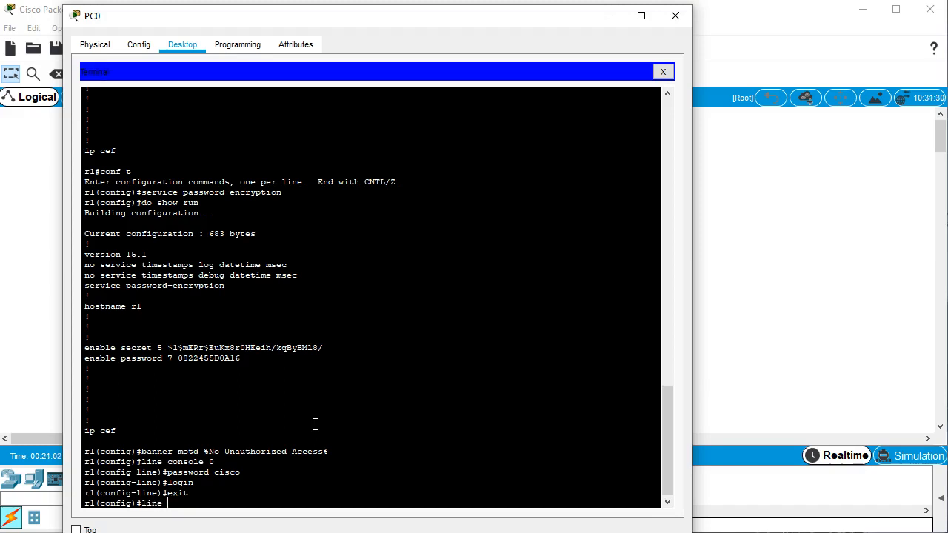
{"action": "type", "text": "vty 0 15"}
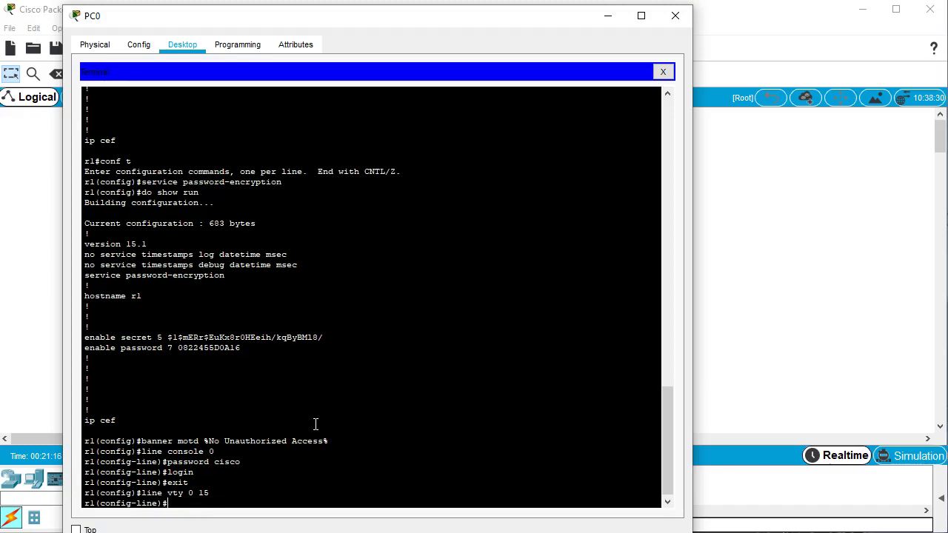
{"action": "type", "text": "password cisco"}
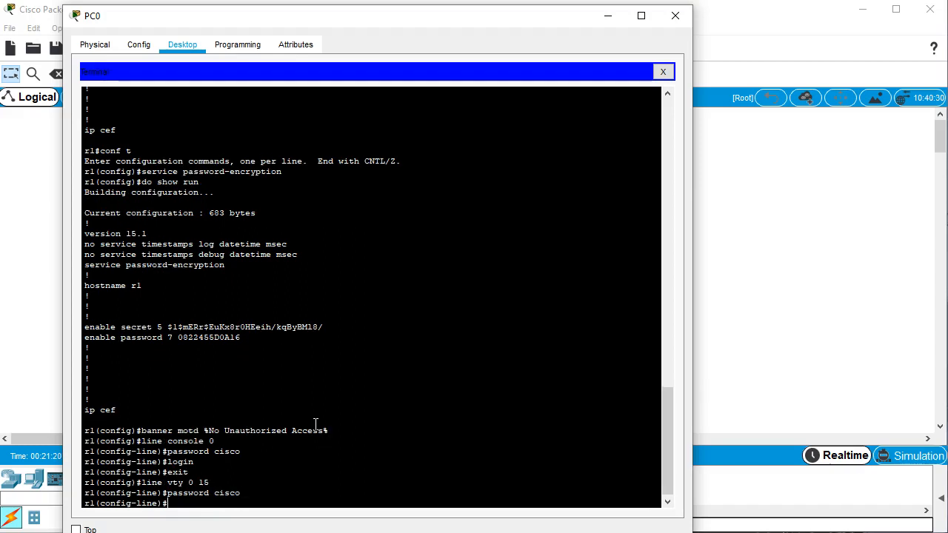
{"action": "type", "text": "login"}
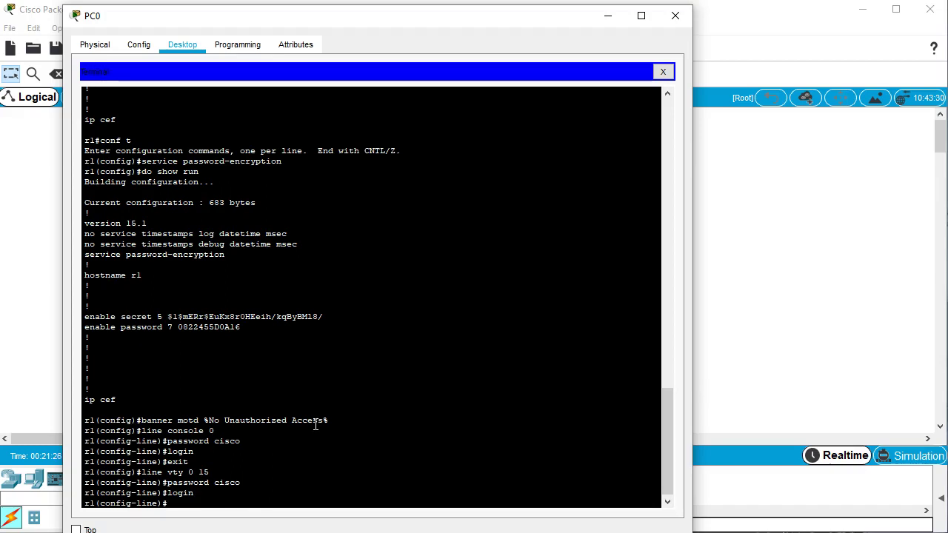
{"action": "type", "text": "exit"}
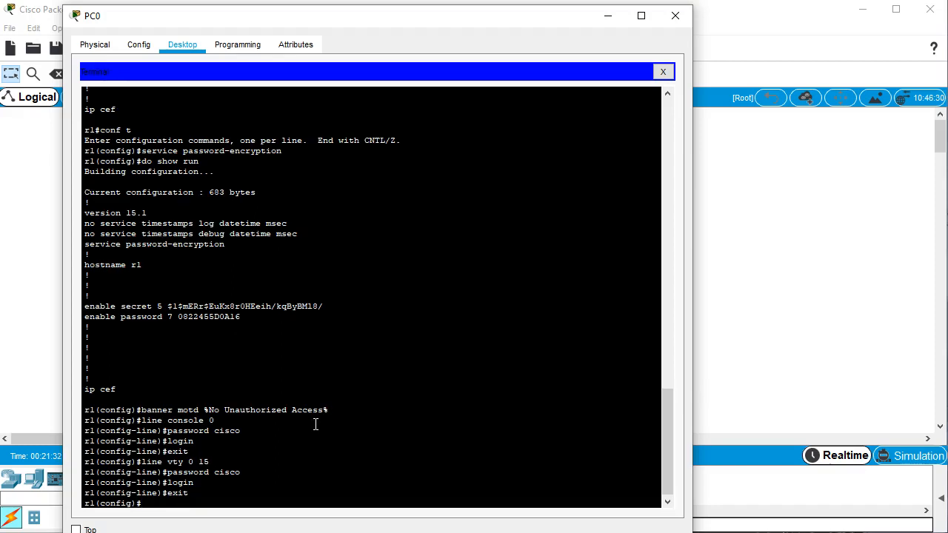
Run do show run to display r1's running configuration with banner and passwords.
{"action": "type", "text": "do show run"}
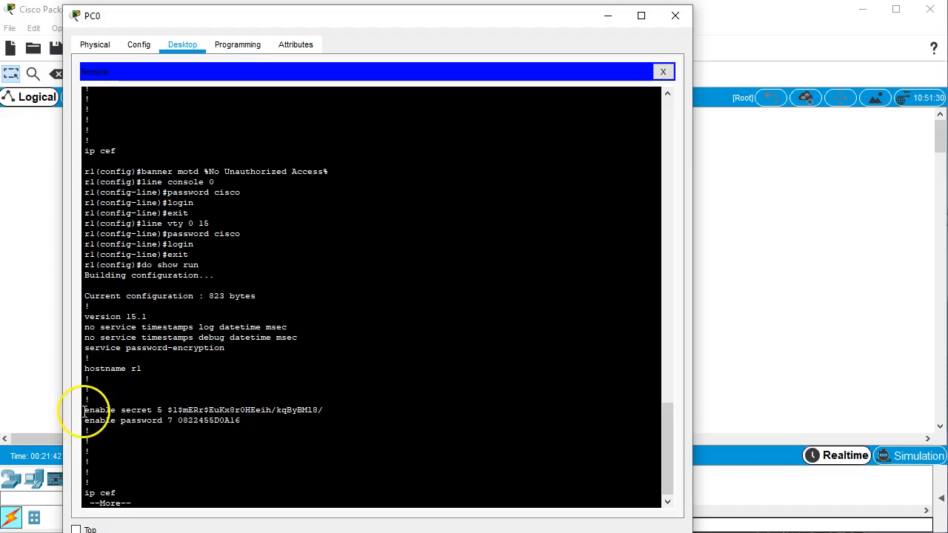
{"action": "mouse_move", "coordinate": [338, 409]}
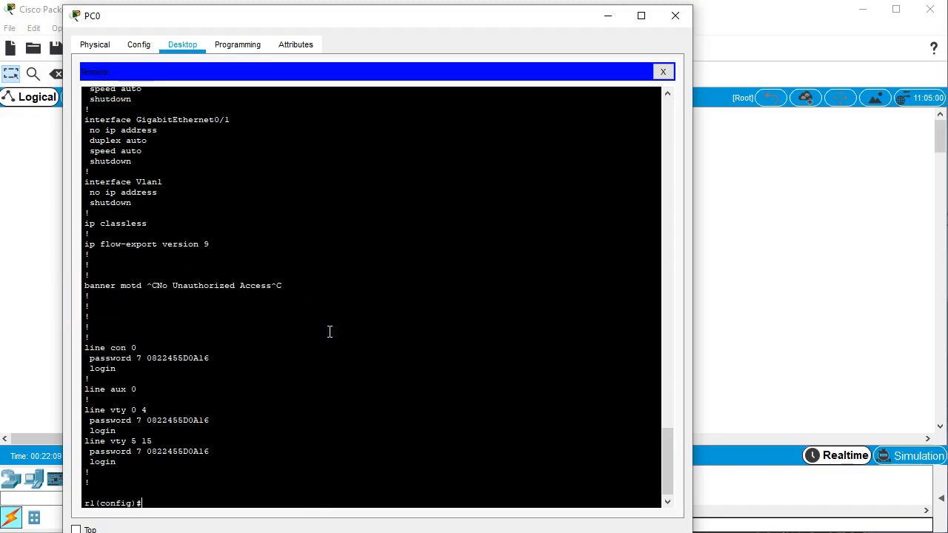
{"action": "mouse_move", "coordinate": [326, 331]}
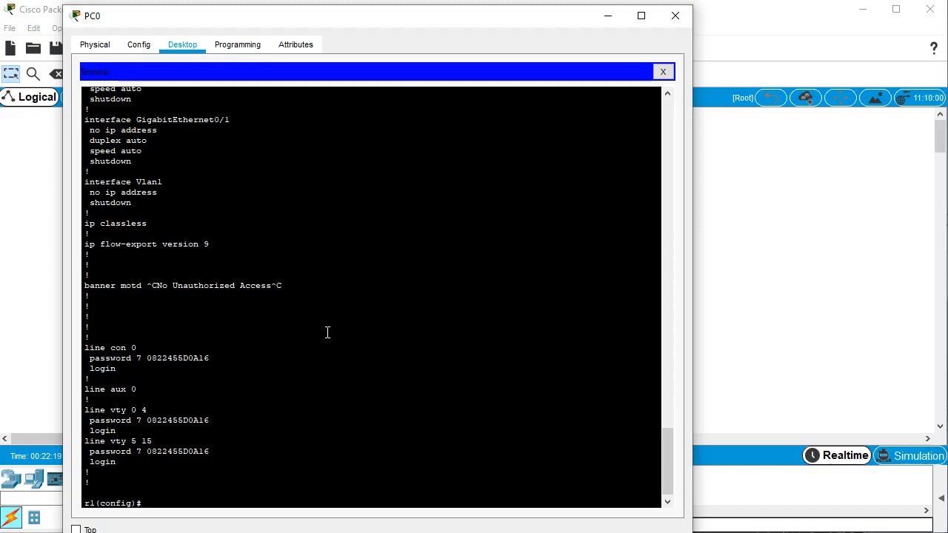
{"action": "mouse_move", "coordinate": [311, 312]}
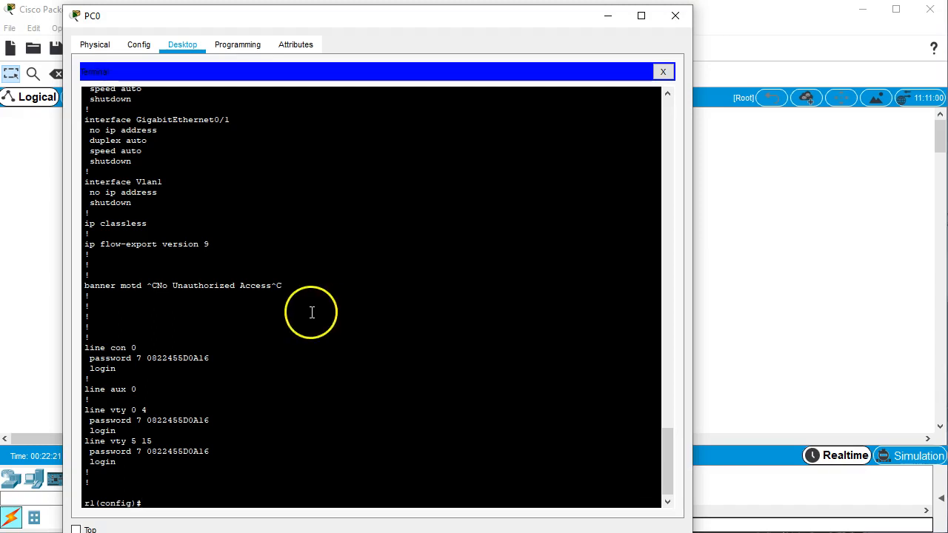
Enter interface g0/0 and give it the description LAN Gateway.
{"action": "type", "text": "i"}
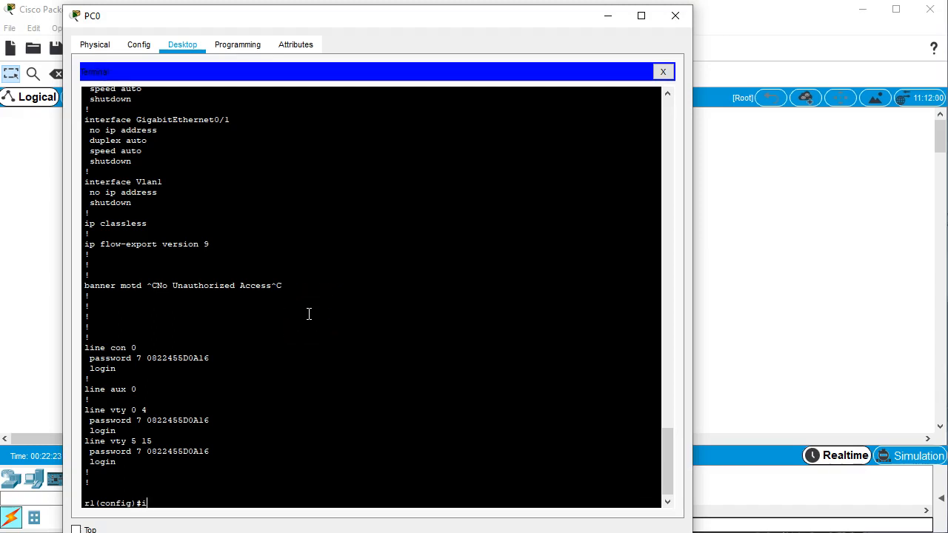
{"action": "type", "text": "nte"}
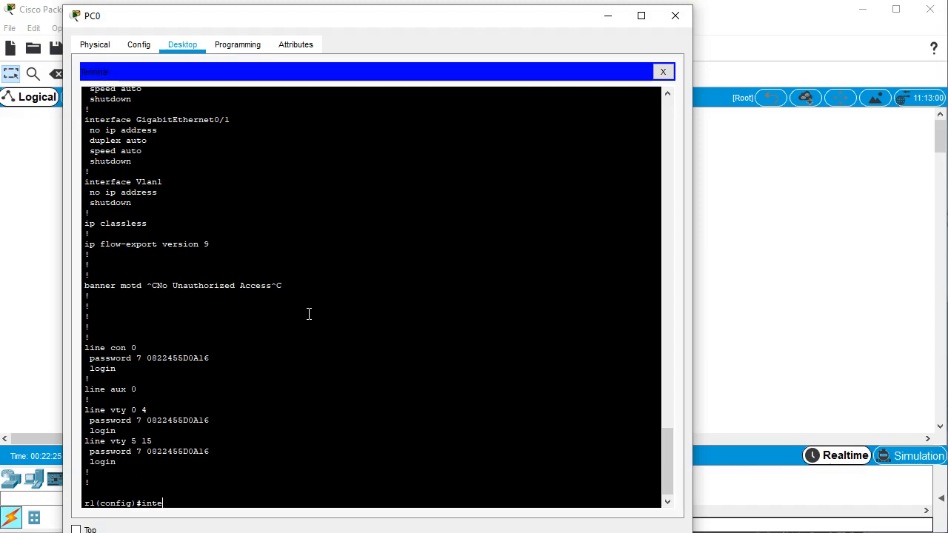
{"action": "type", "text": "rface gigabitEthernet"}
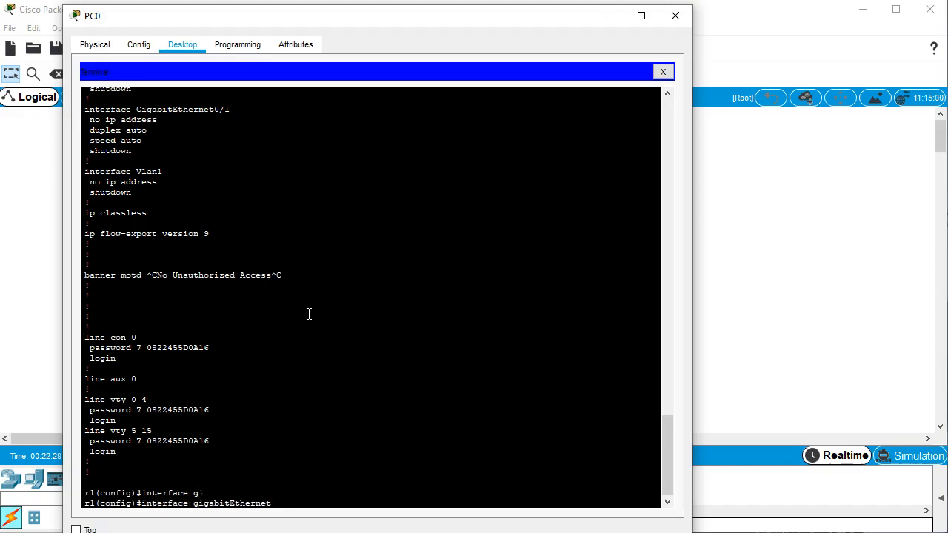
{"action": "type", "text": "0/"}
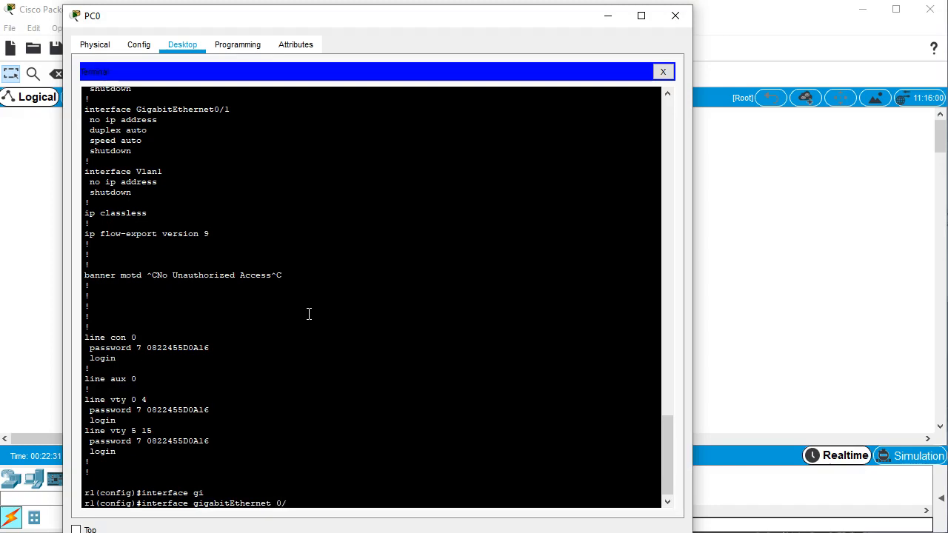
{"action": "type", "text": "0"}
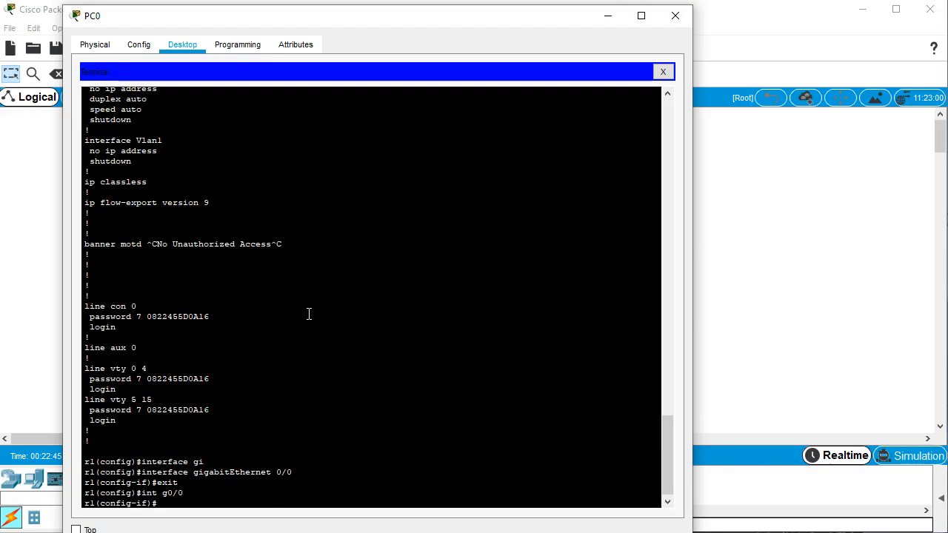
{"action": "type", "text": "description"}
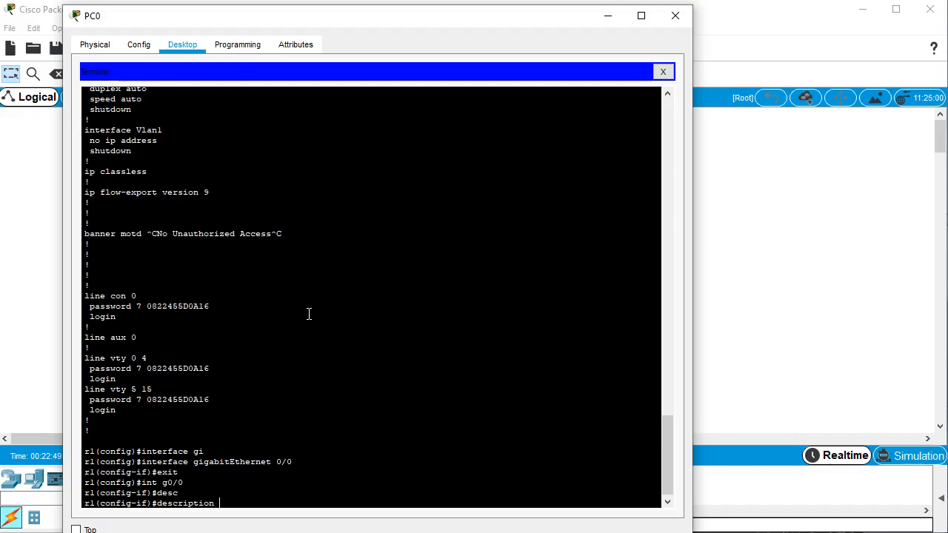
{"action": "type", "text": "LAN Gate"}
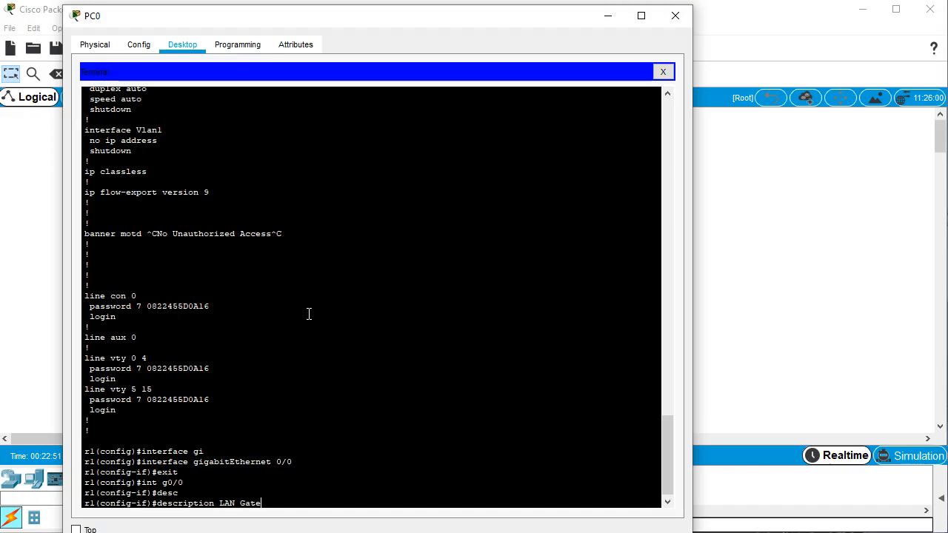
{"action": "type", "text": "way"}
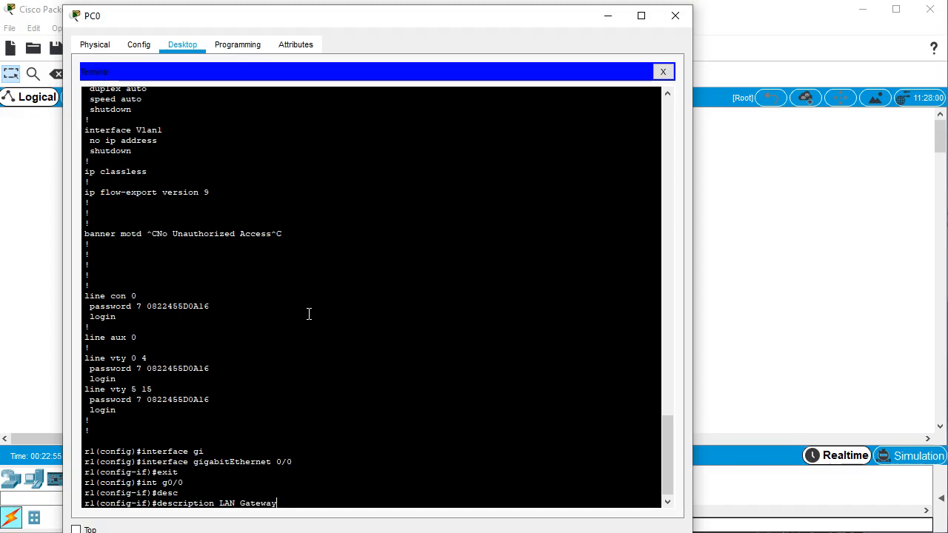
{"action": "key", "text": "enter"}
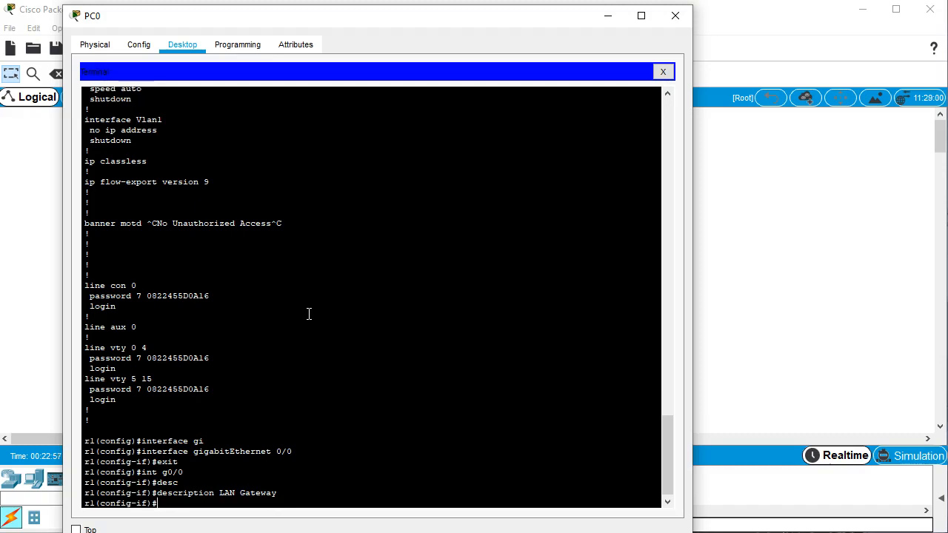
Assign 192.168.0.1 255.255.255.0 to G0/0 and bring it up with no shutdown.
{"action": "type", "text": "ip"}
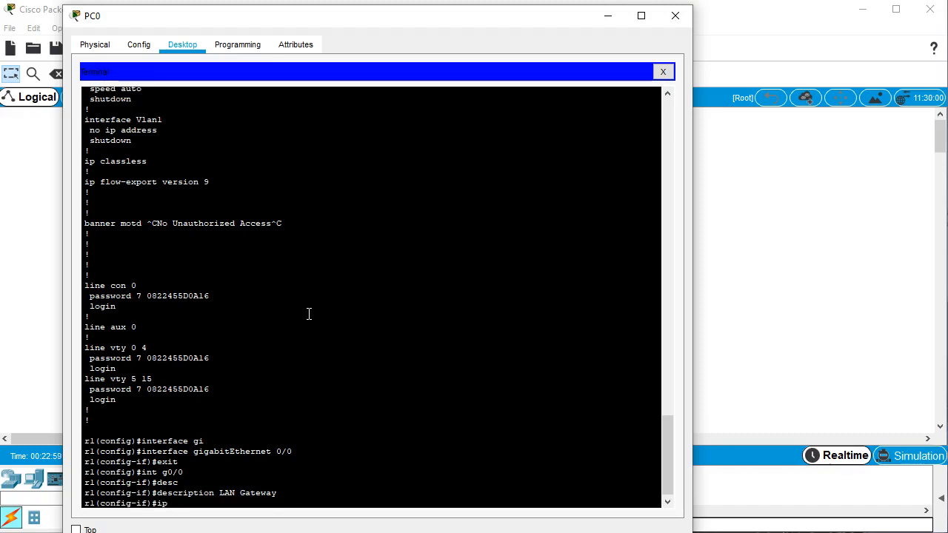
{"action": "type", "text": "address 192.168.0.1"}
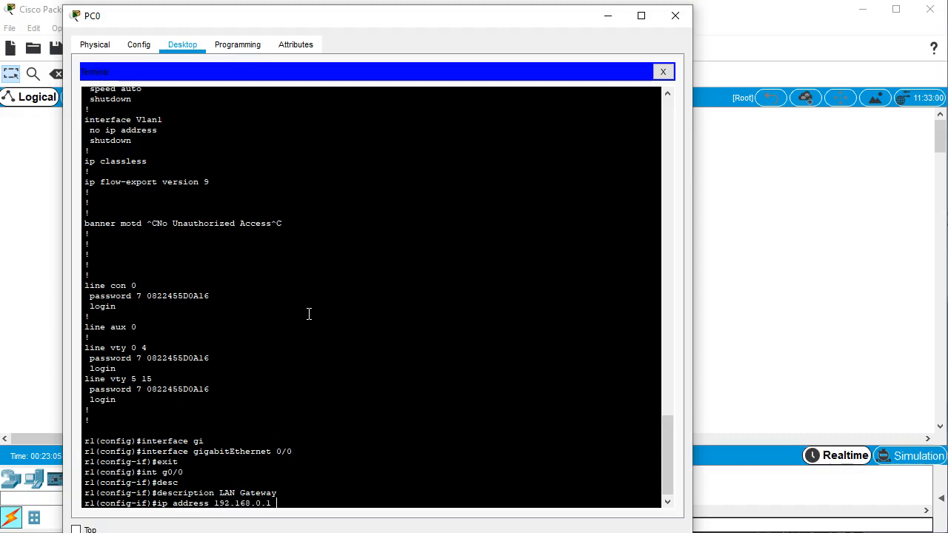
{"action": "type", "text": "255.255.255.0"}
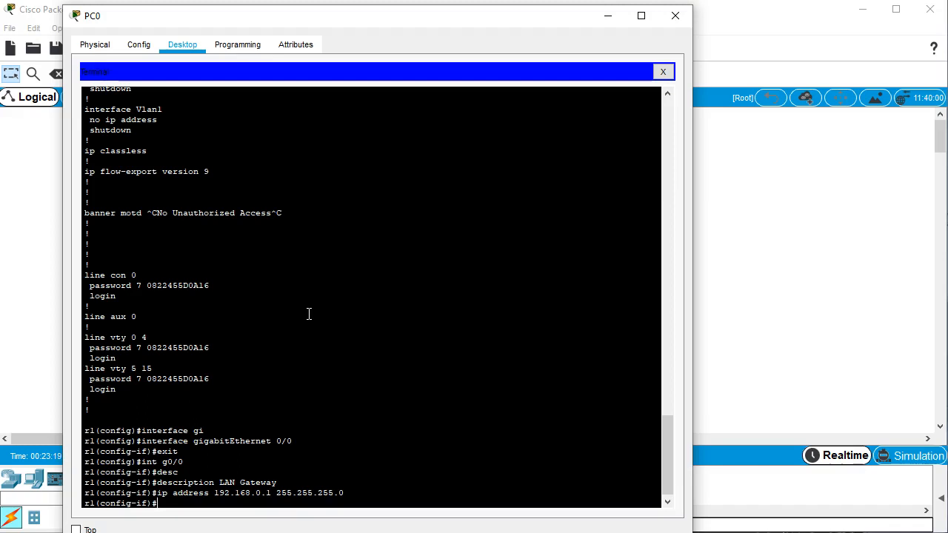
{"action": "type", "text": "no"}
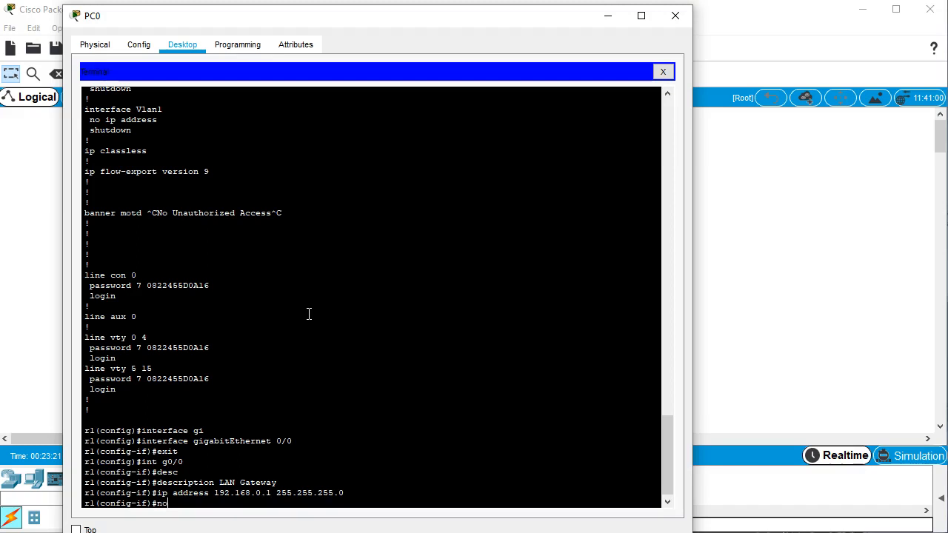
{"action": "type", "text": "shuto"}
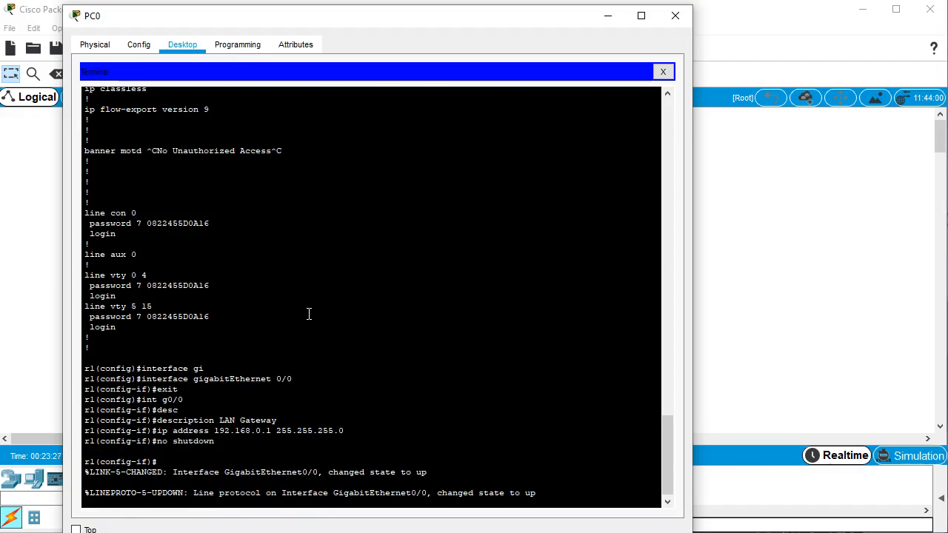
{"action": "key", "text": "Enter"}
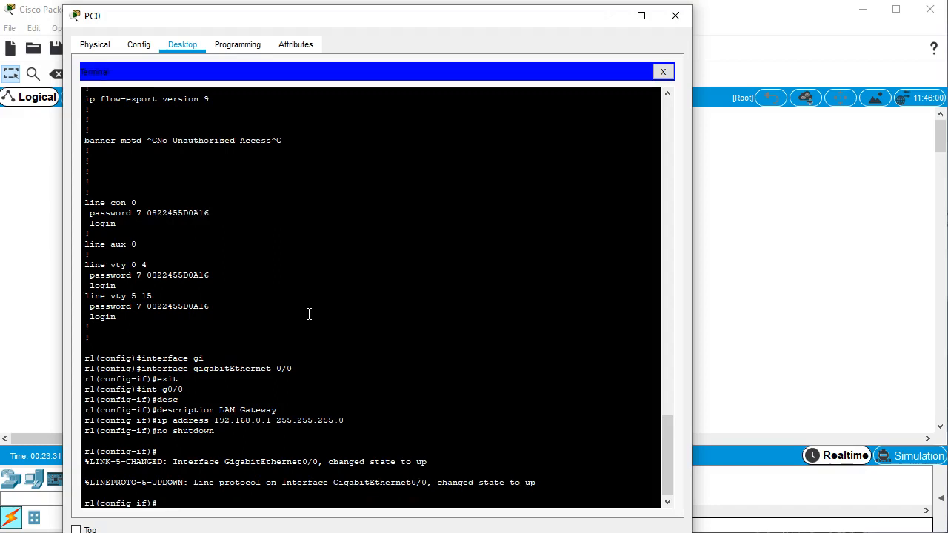
Exit configuration mode back to the r1# privileged prompt.
{"action": "type", "text": "ex"}
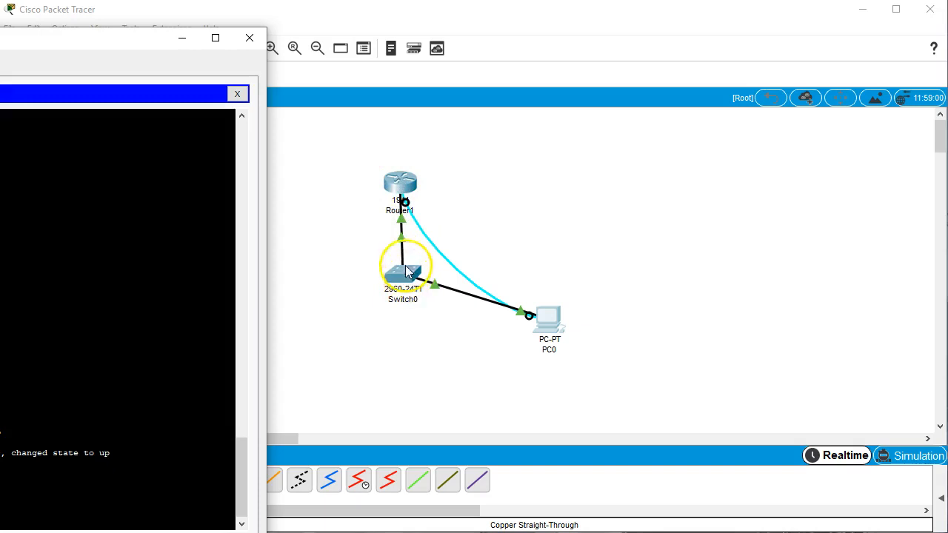
{"action": "mouse_move", "coordinate": [178, 107]}
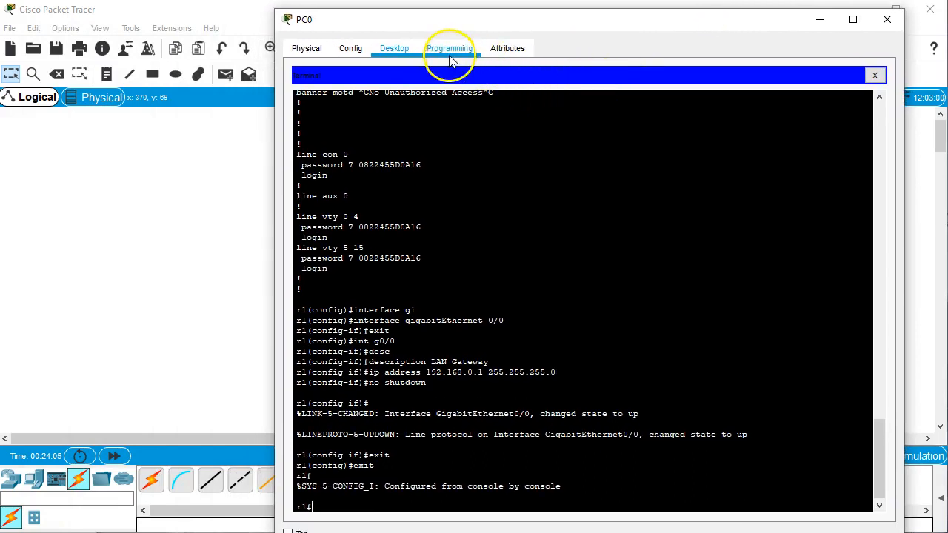
{"action": "mouse_move", "coordinate": [491, 50]}
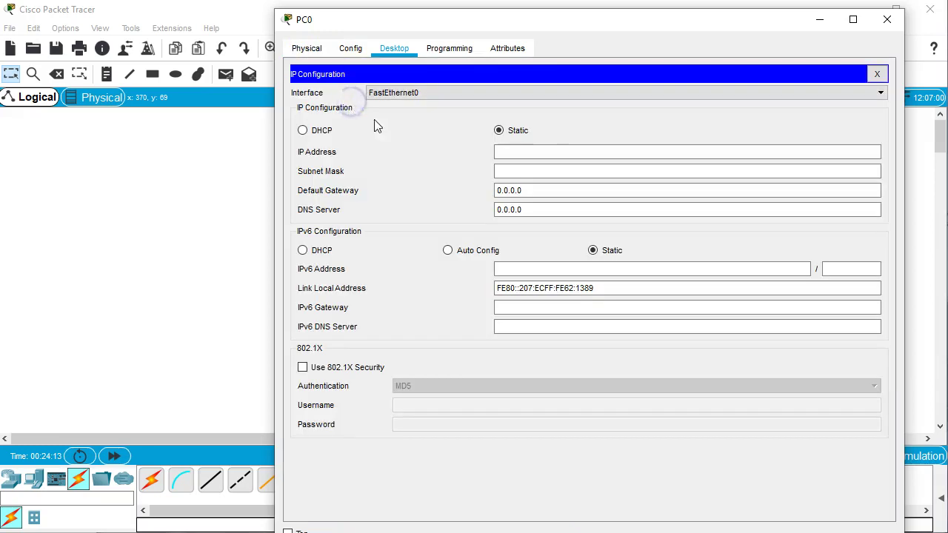
Set PC0 static IP 192.168.0.10, mask 255.255.255.0, gateway 192.168.0.1 and close the panel.
{"action": "left_click", "coordinate": [554, 151]}
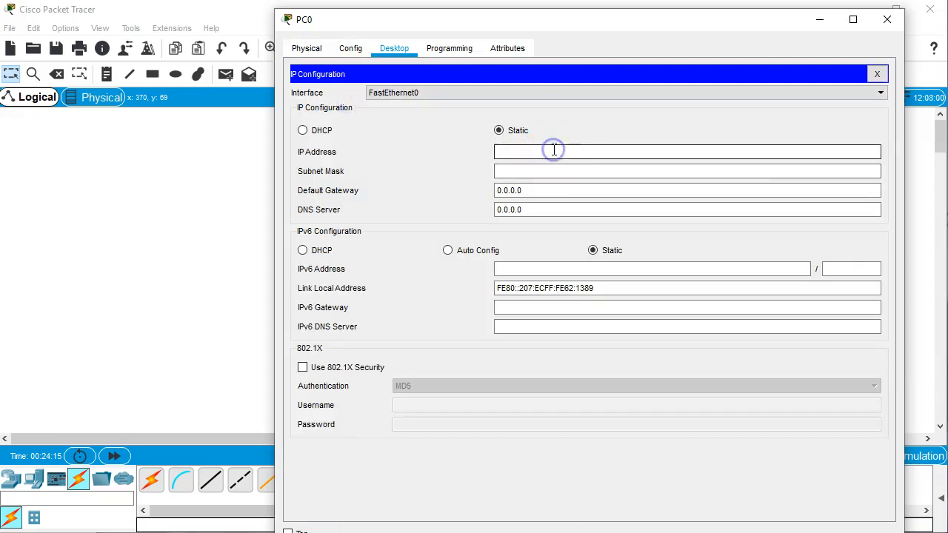
{"action": "left_click", "coordinate": [551, 151]}
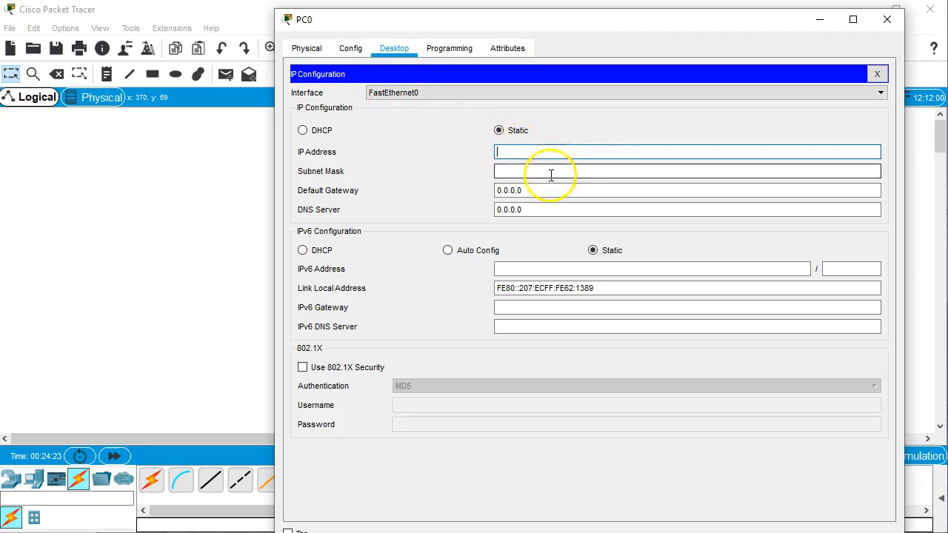
{"action": "type", "text": "192."}
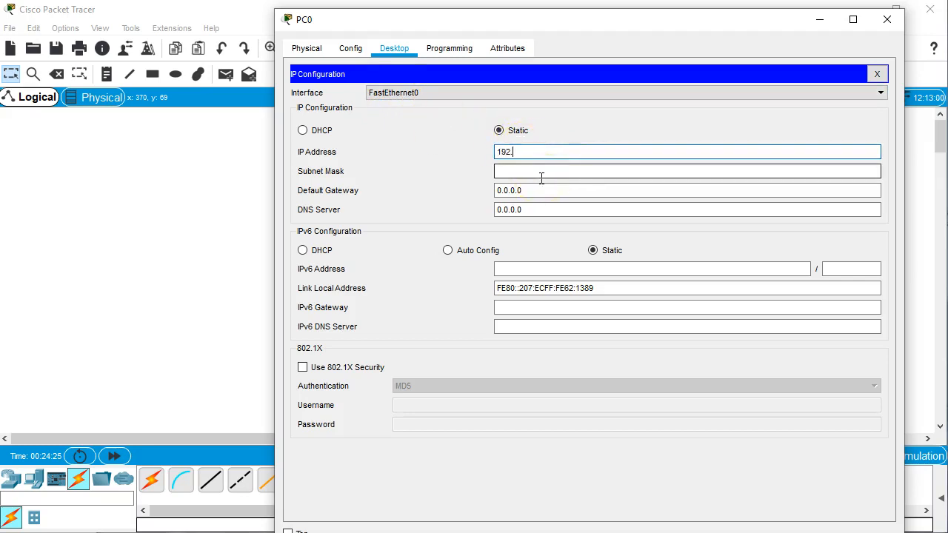
{"action": "type", "text": "168."}
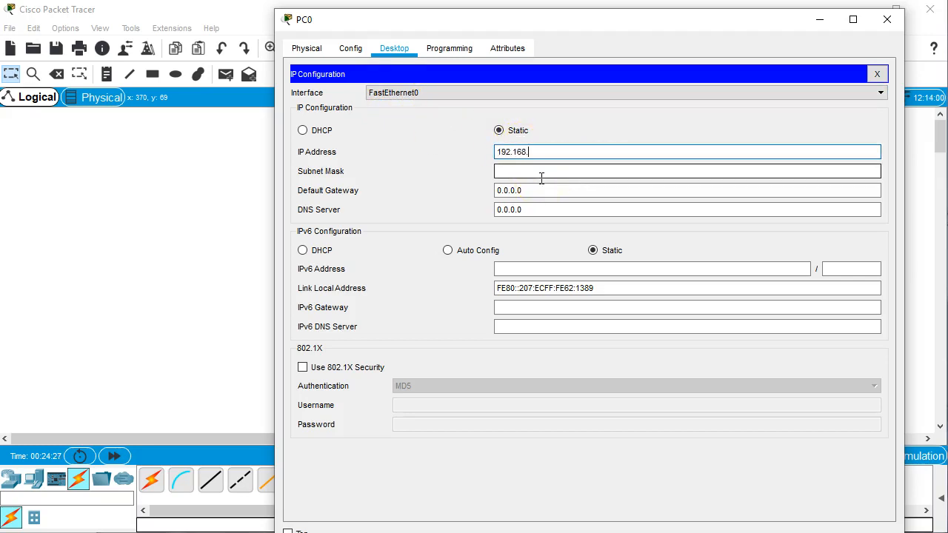
{"action": "type", "text": "0.10"}
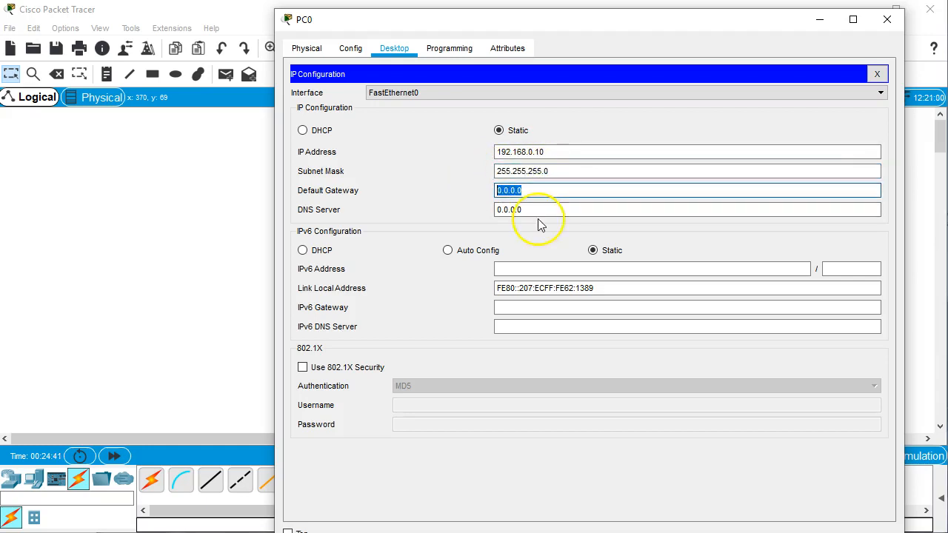
{"action": "type", "text": "1"}
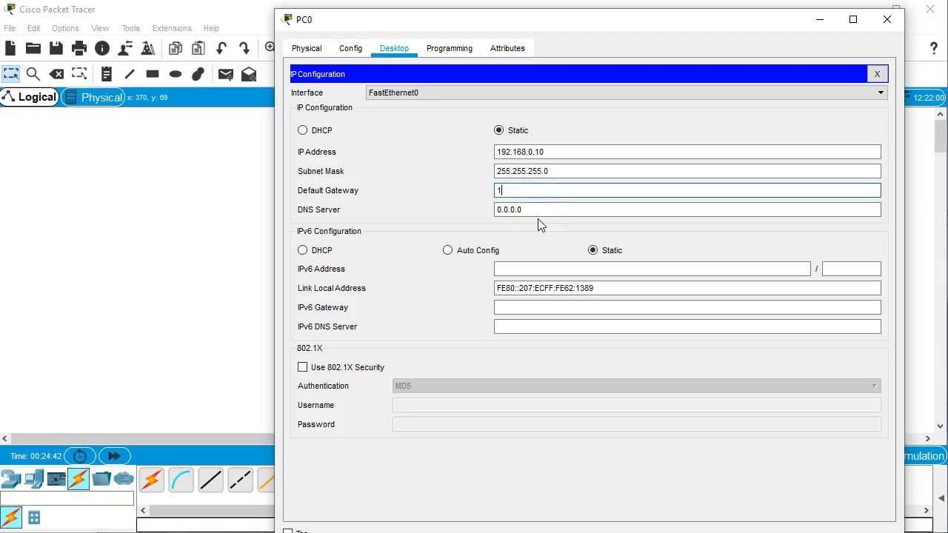
{"action": "type", "text": "92.168.0.1"}
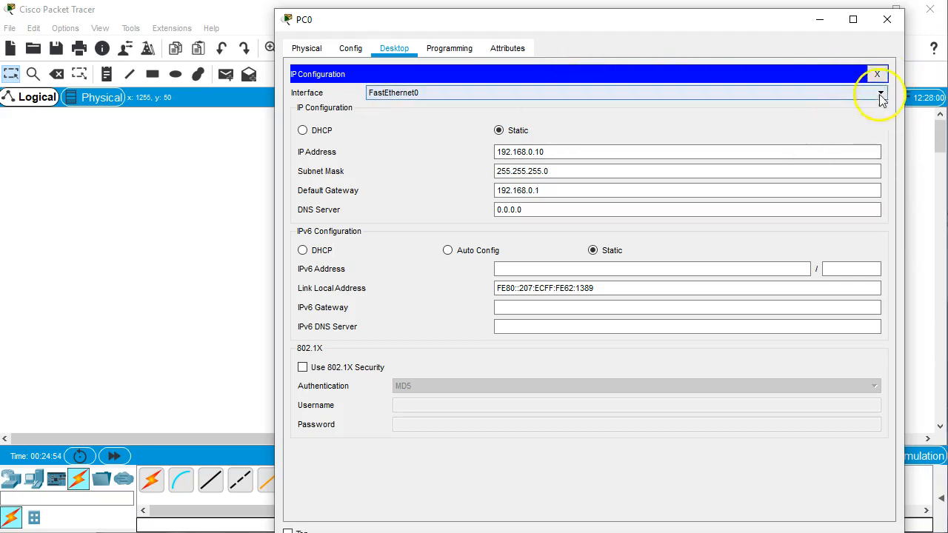
{"action": "left_click", "coordinate": [879, 74]}
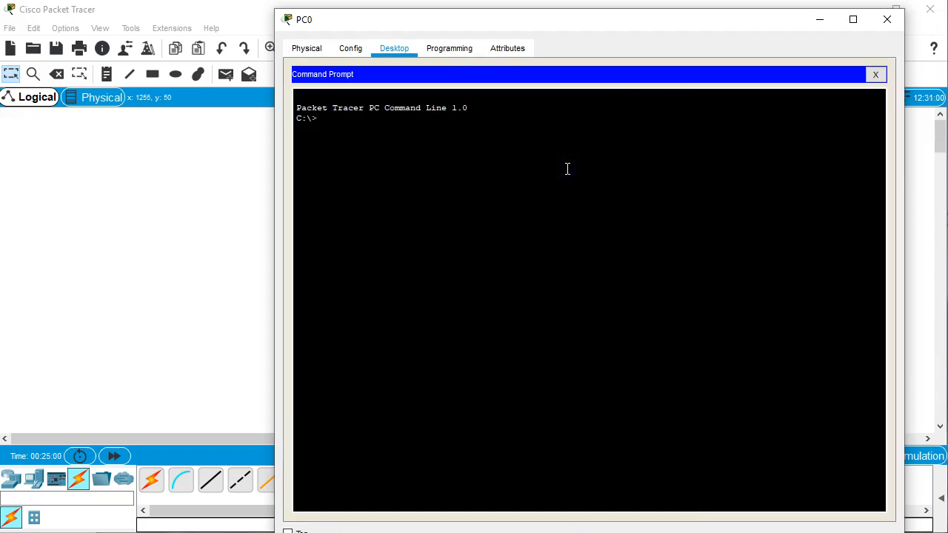
Ping 192.168.0.10 and then gateway 192.168.0.1 from PC0's command prompt.
{"action": "type", "text": "ping"}
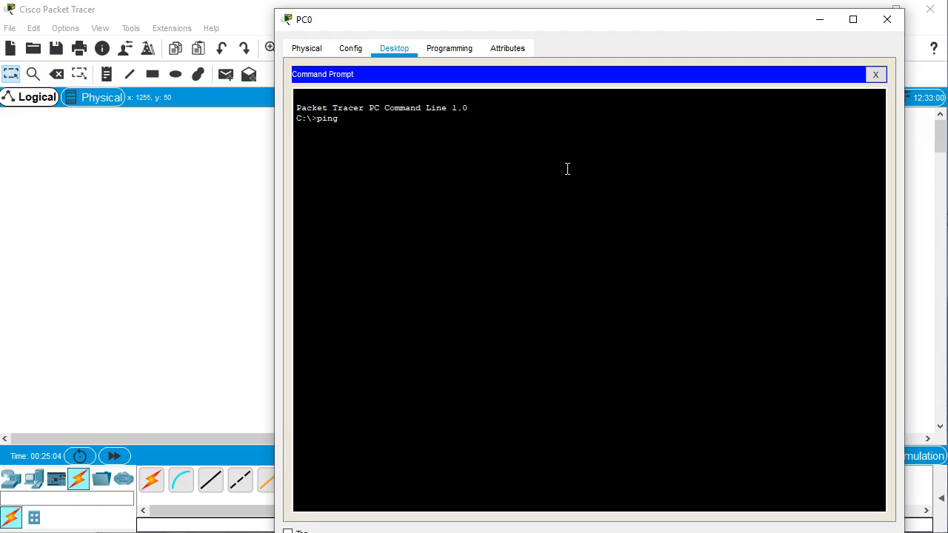
{"action": "type", "text": "192.168."}
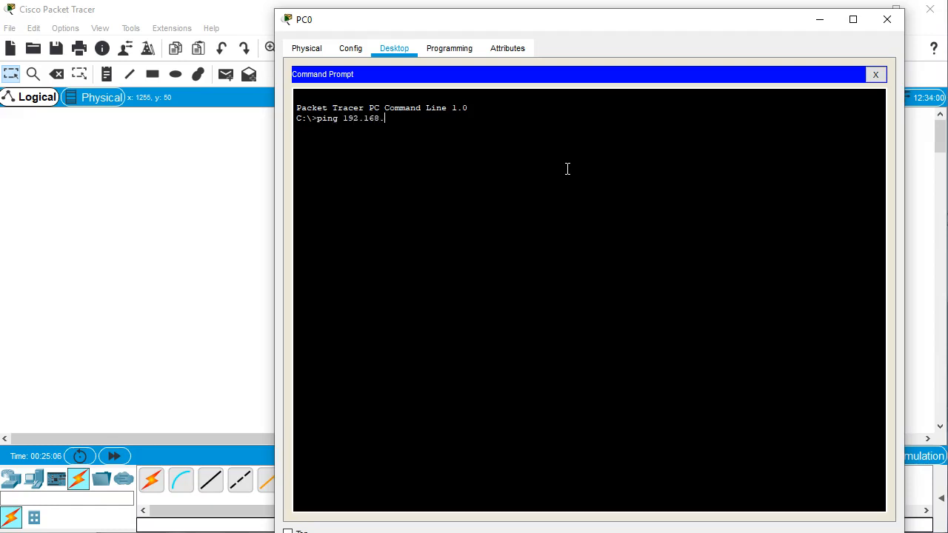
{"action": "type", "text": "0.10"}
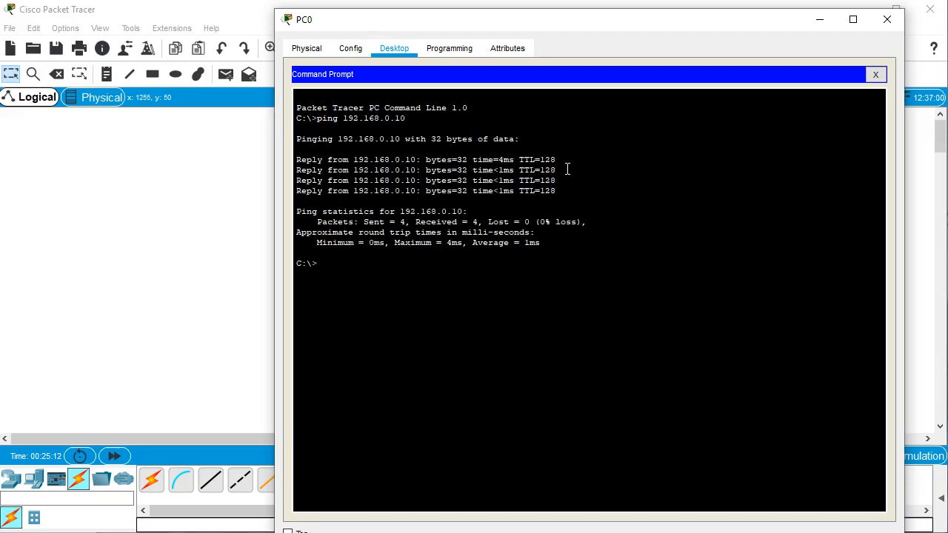
{"action": "type", "text": "ping"}
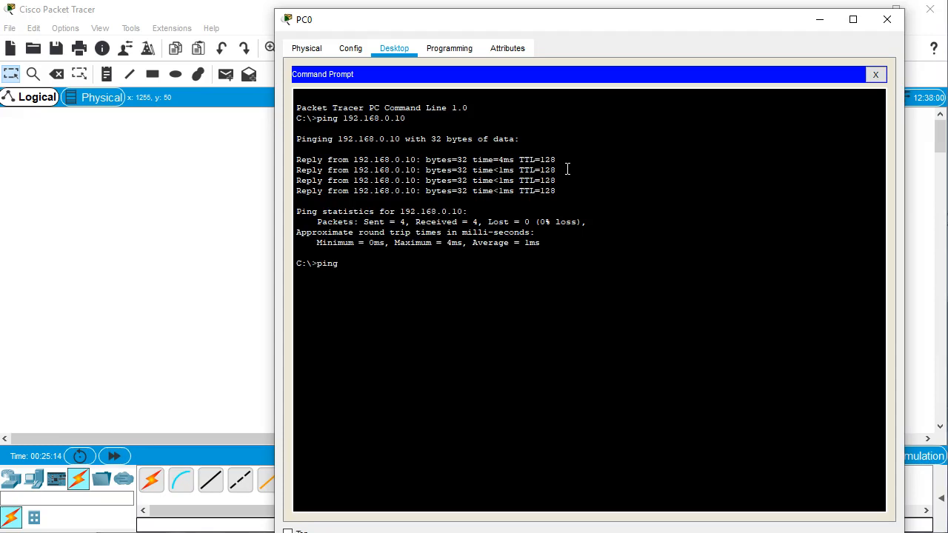
{"action": "type", "text": "192.16"}
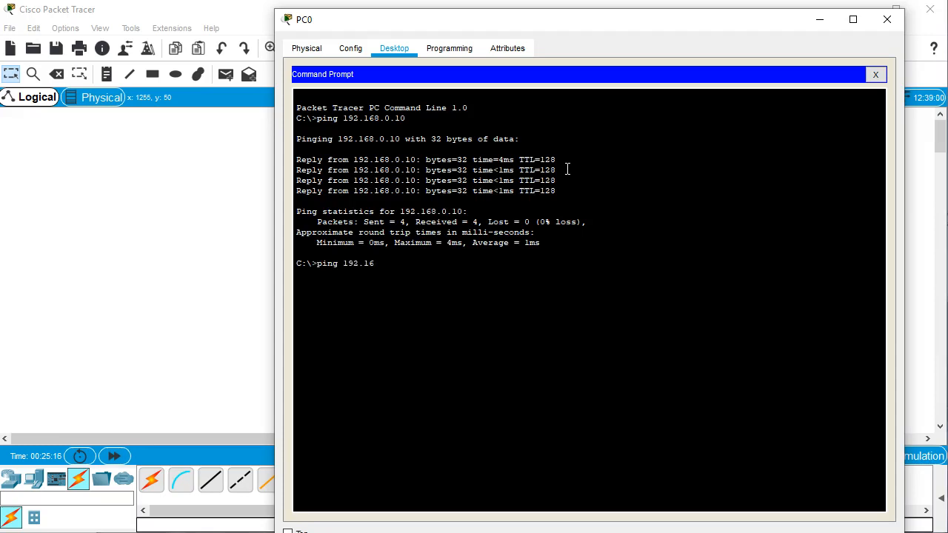
{"action": "type", "text": "8.0.1"}
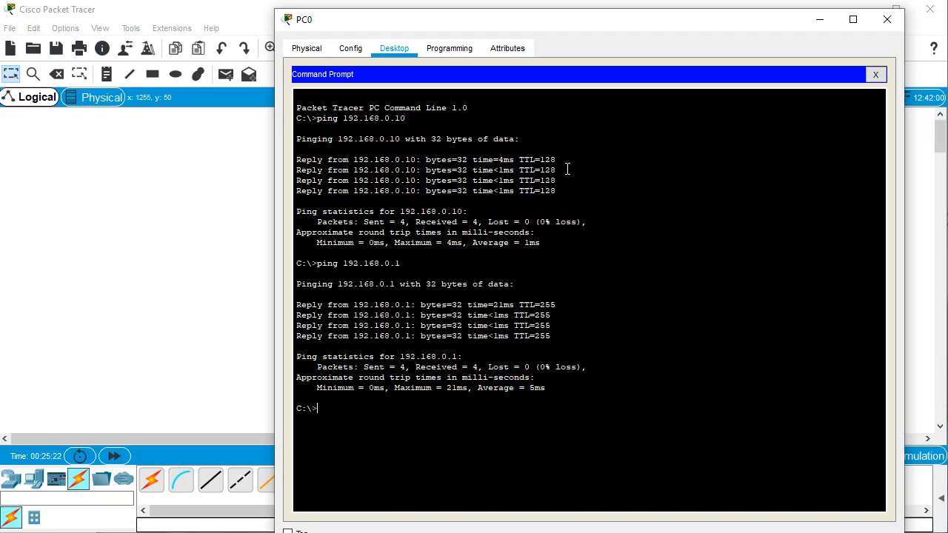
{"action": "type", "text": "t"}
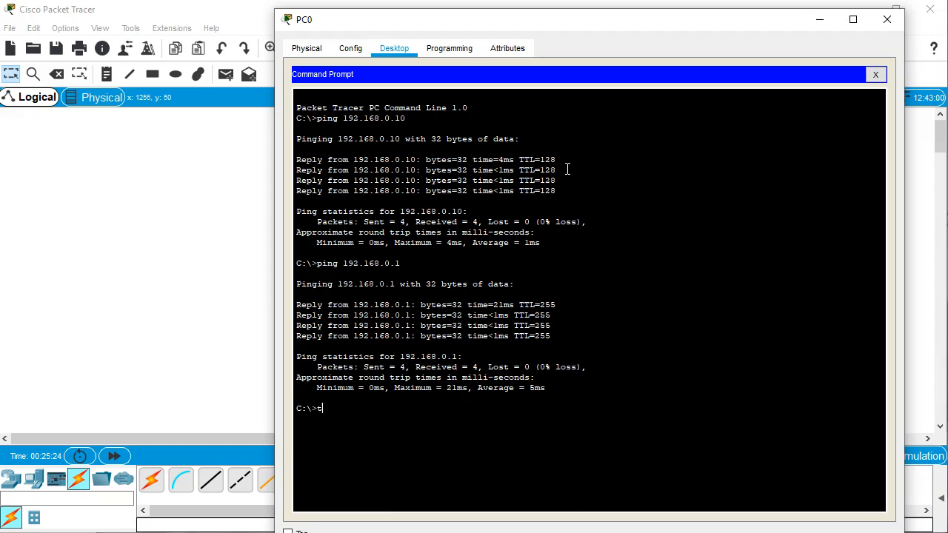
Telnet to 192.168.0.1, enable into privileged mode, view show run, then exit the session.
{"action": "type", "text": "elnet"}
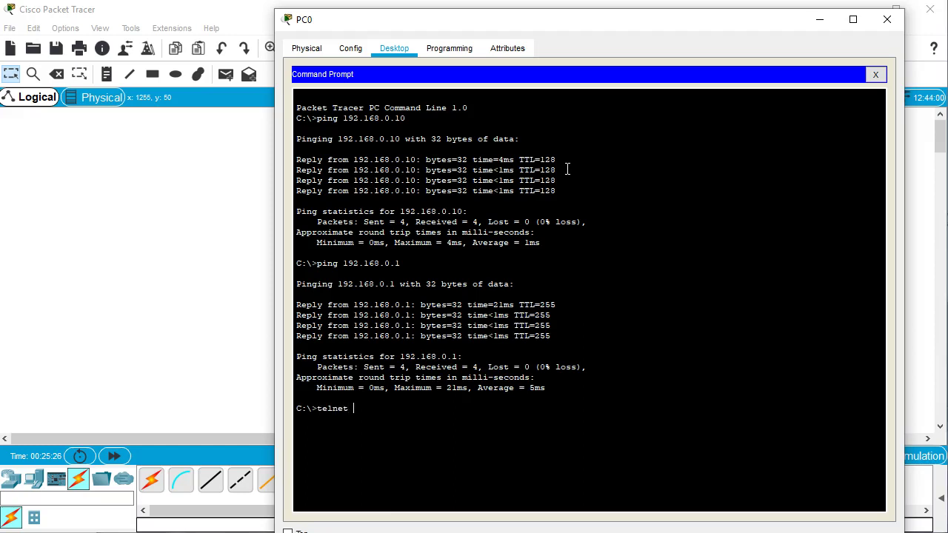
{"action": "type", "text": "192.168."}
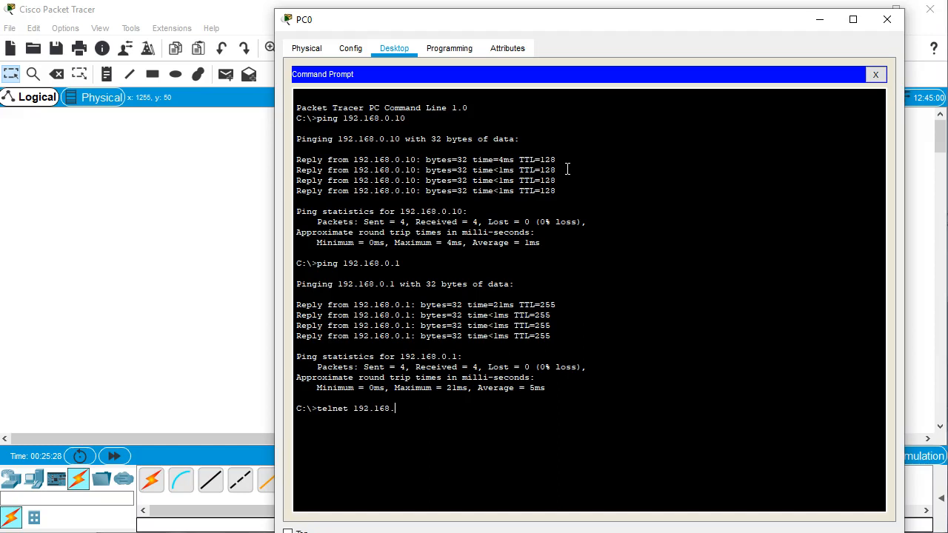
{"action": "type", "text": "0.1"}
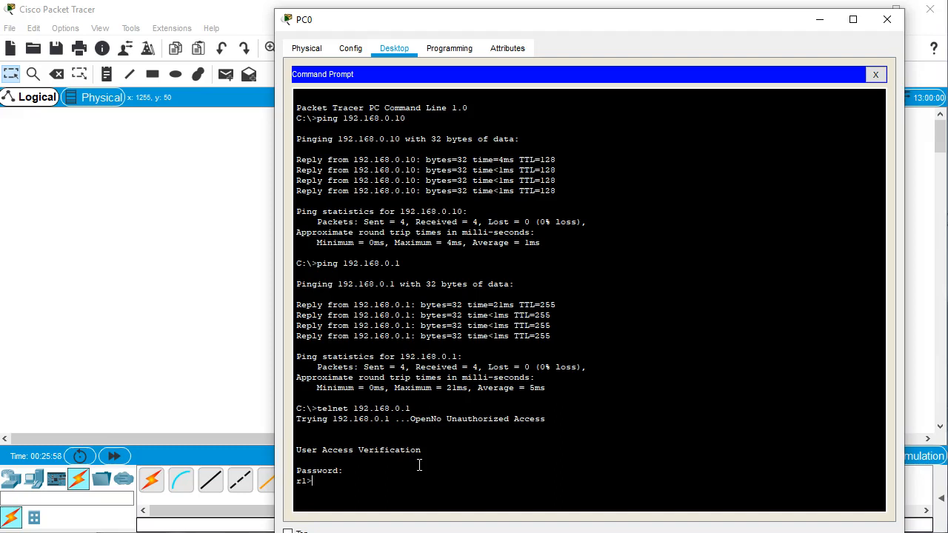
{"action": "type", "text": "enable"}
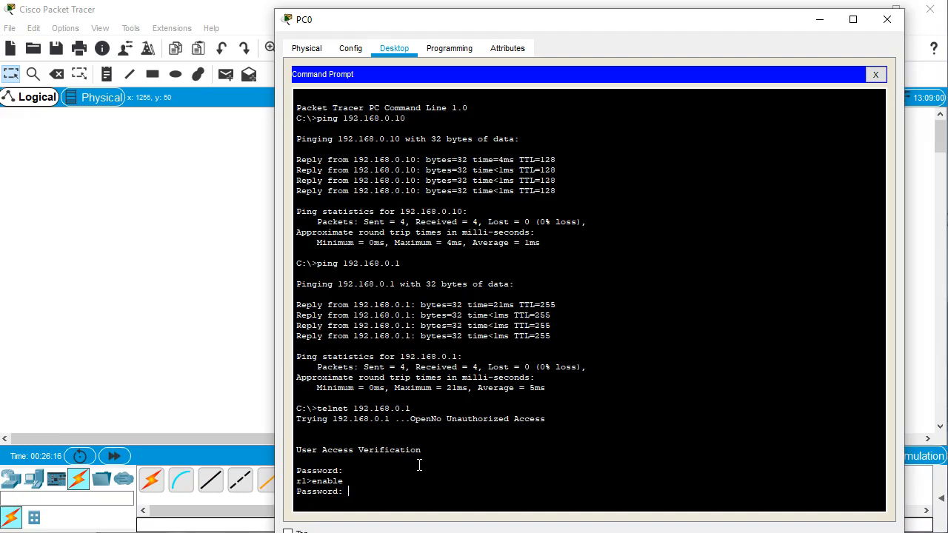
{"action": "key", "text": "enter"}
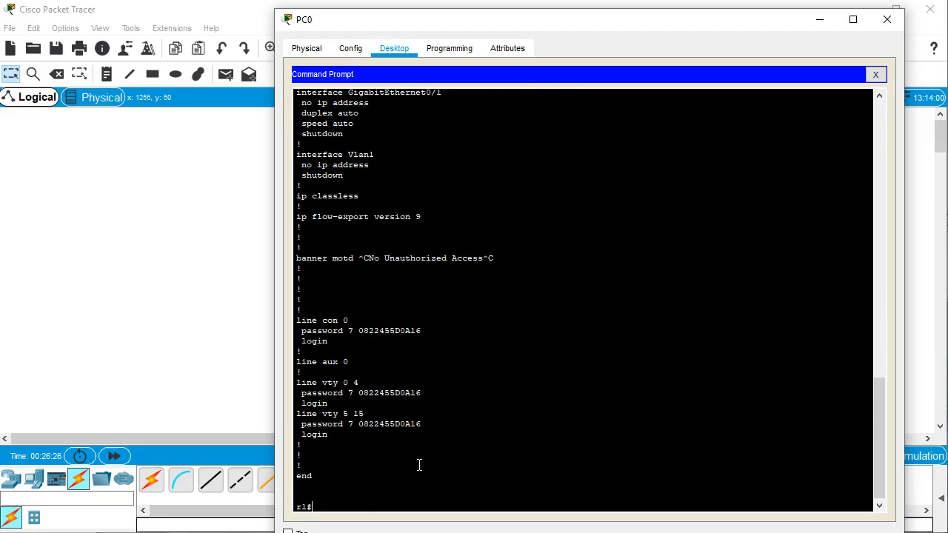
{"action": "type", "text": "exit"}
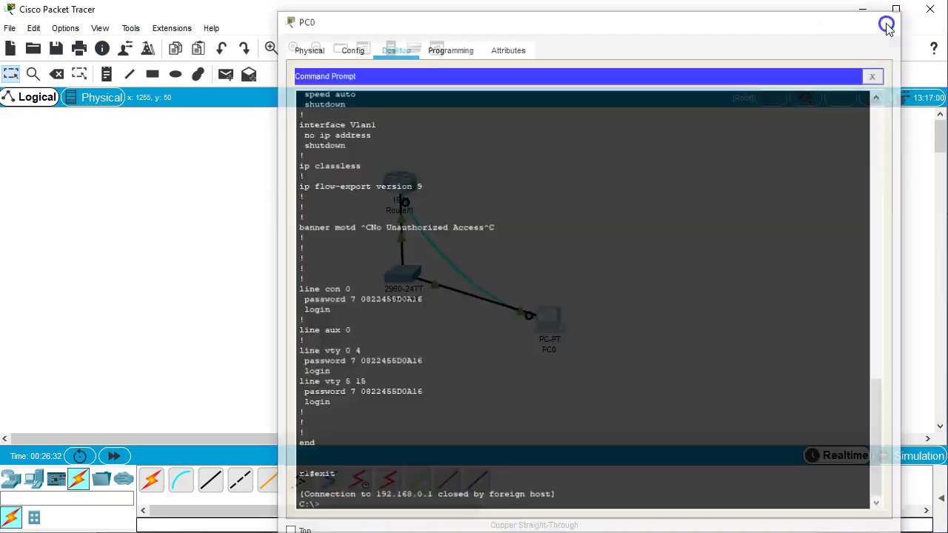
Close PC0's window to return to the topology view.
{"action": "left_click", "coordinate": [885, 27]}
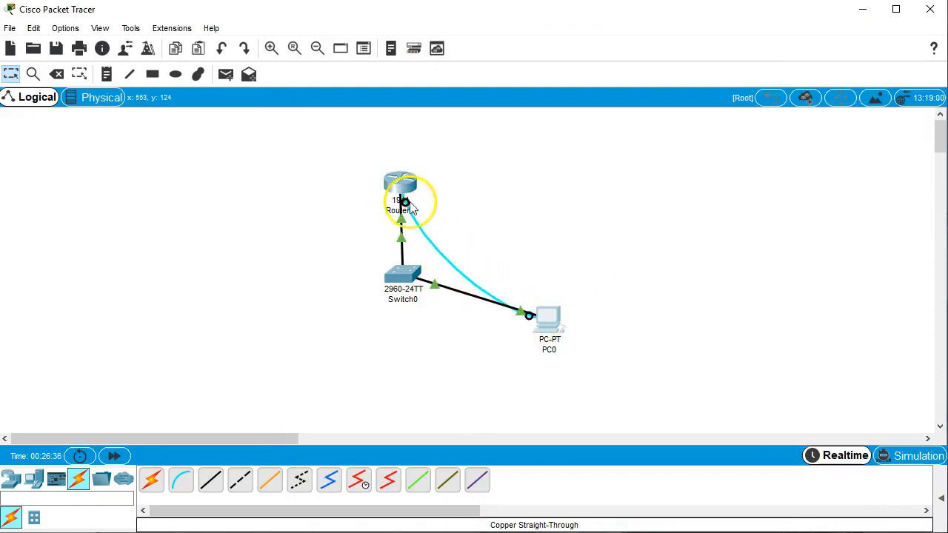
{"action": "mouse_move", "coordinate": [406, 185]}
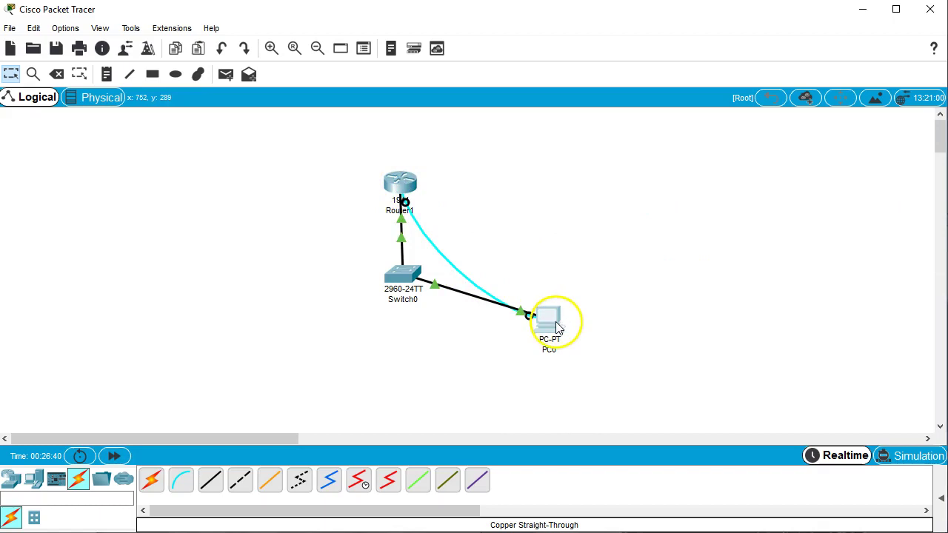
{"action": "mouse_move", "coordinate": [529, 330]}
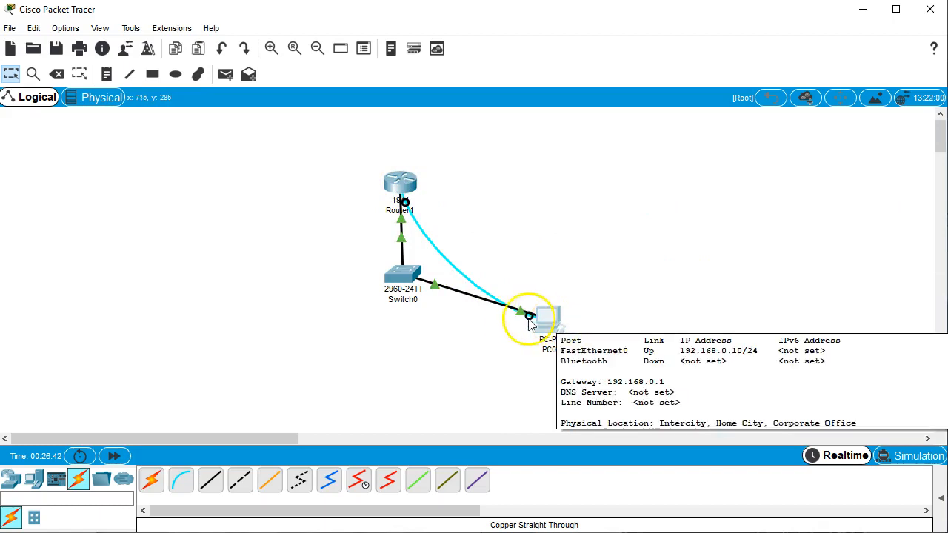